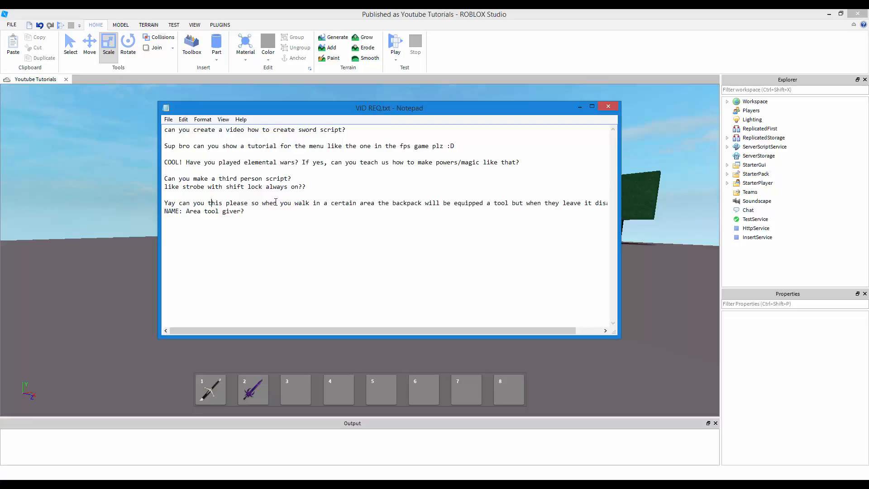
mouse_move(469, 206)
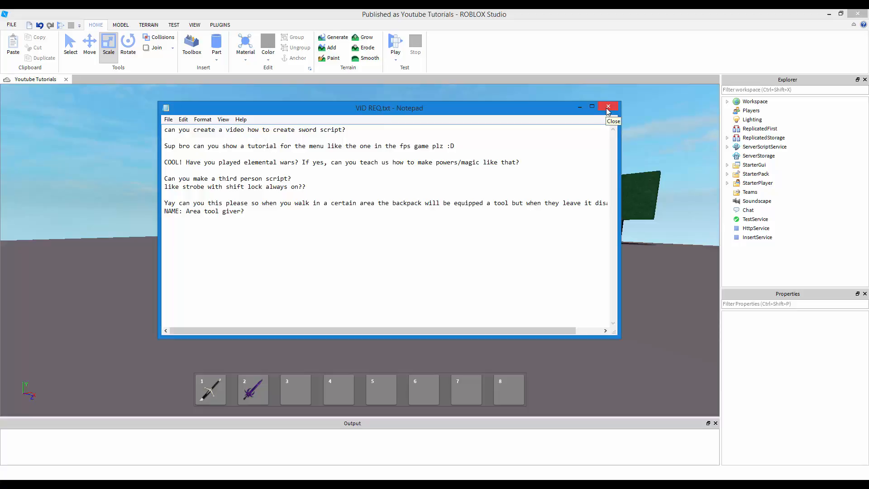
Step: Close the request notes and insert a LinkedSword model from the Toolbox
click(607, 106)
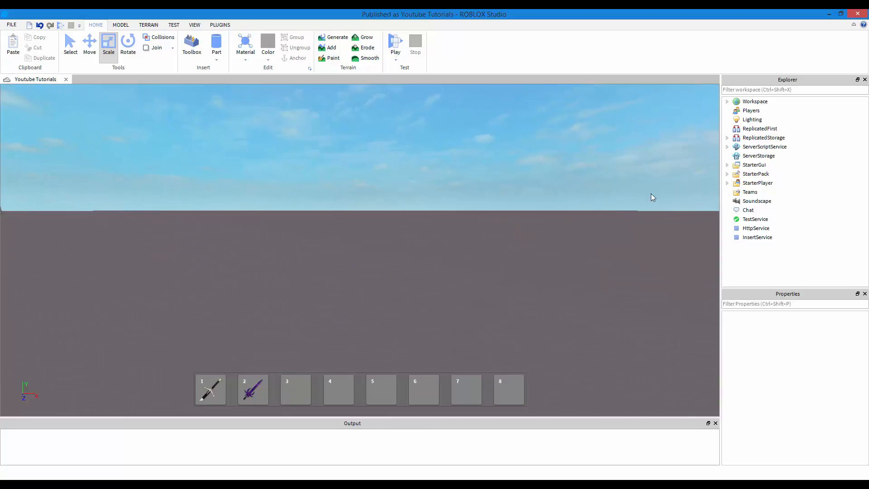
mouse_move(191, 44)
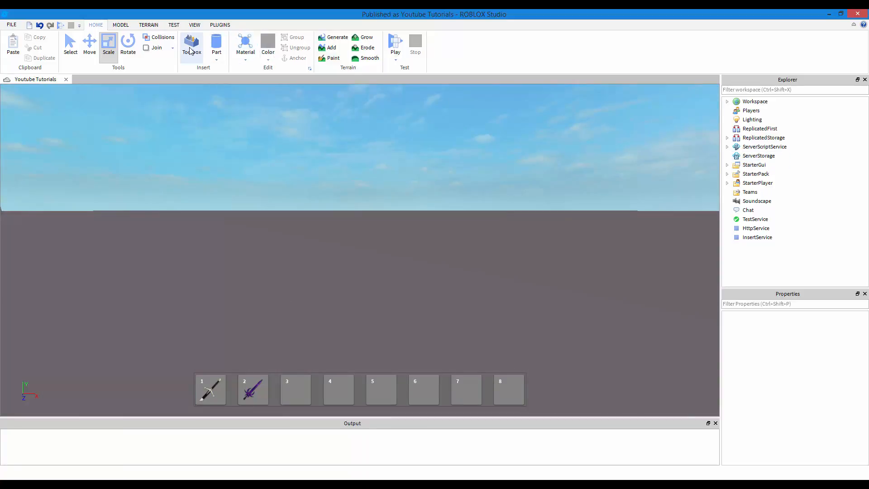
click(191, 45)
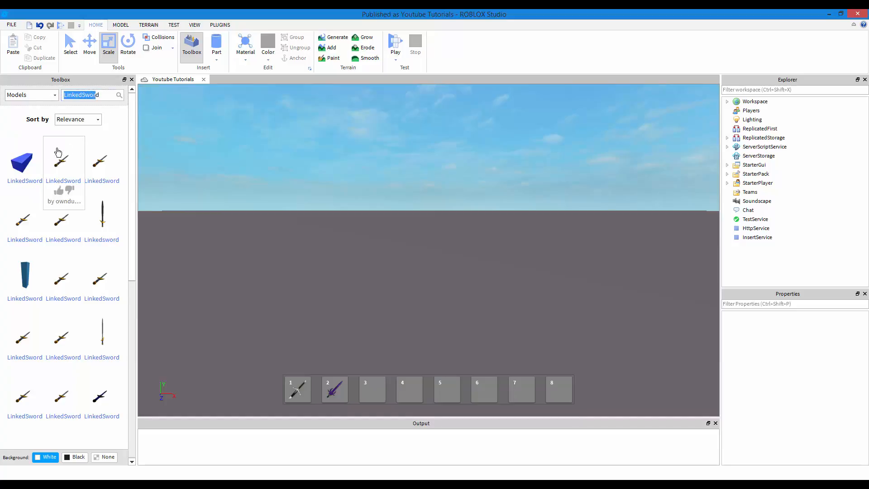
click(63, 160)
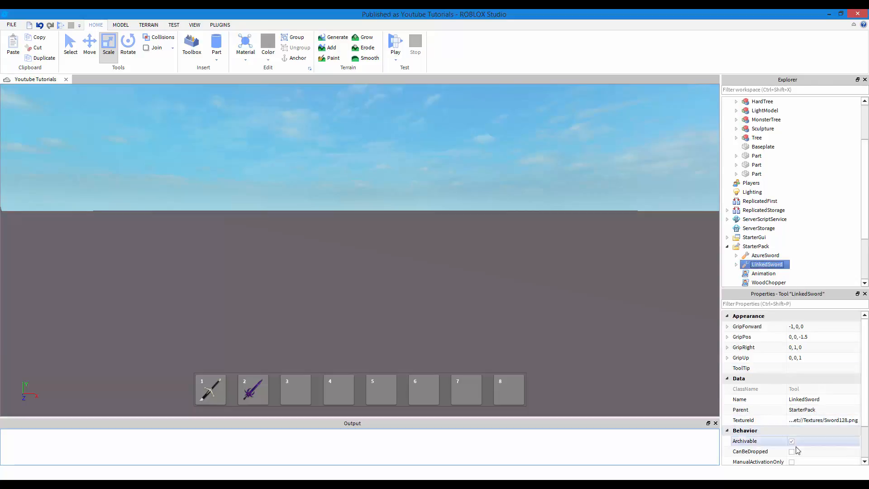
Step: Place LinkedSword in StarterPack beside AzureSword and return to the Home tab
scroll(down, 3)
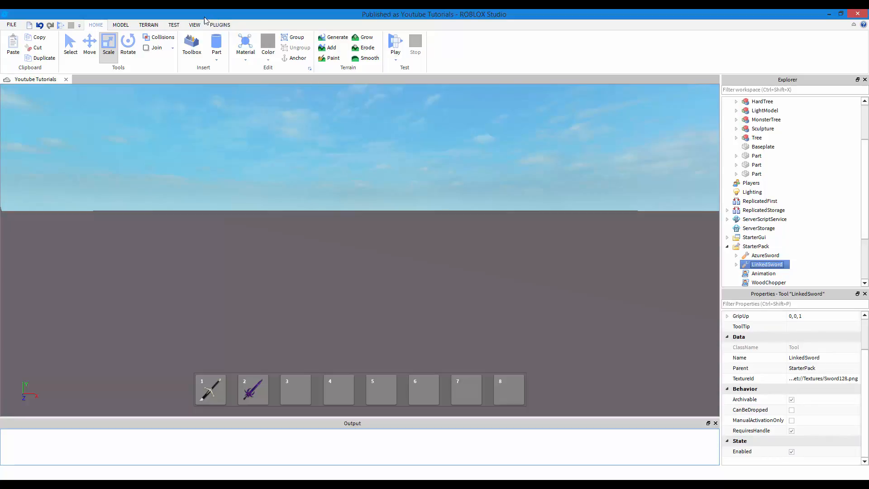
click(194, 25)
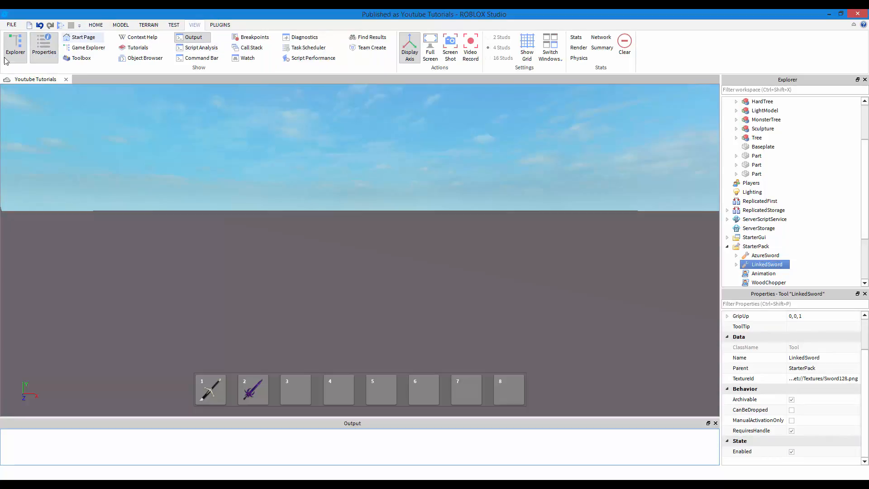
click(96, 24)
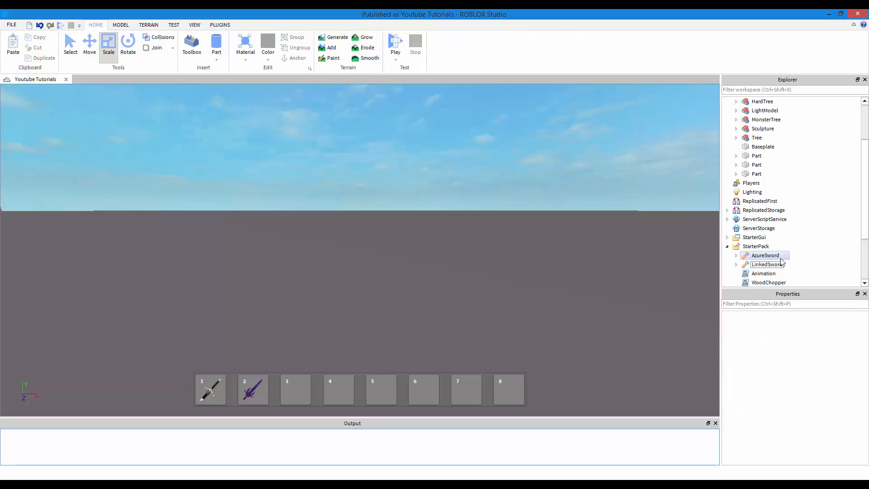
click(766, 264)
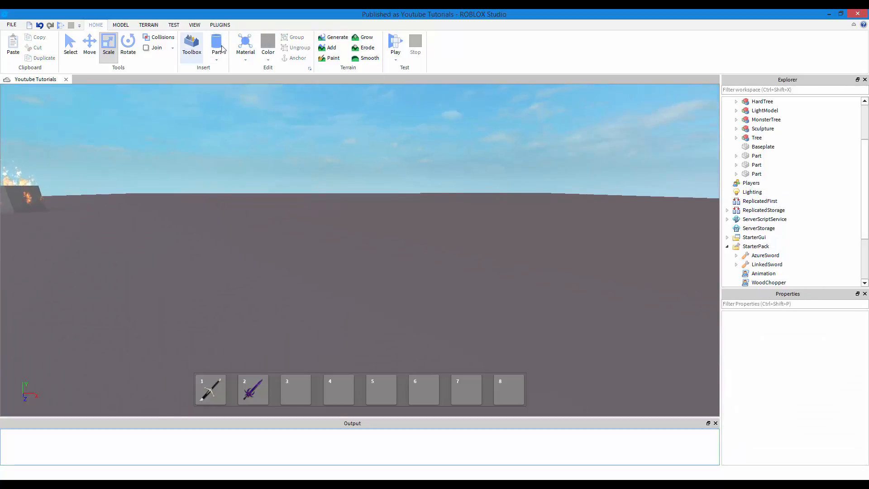
Step: Add a flat anchored cylinder disc and a tall cylinder with Transparency 1
click(217, 43)
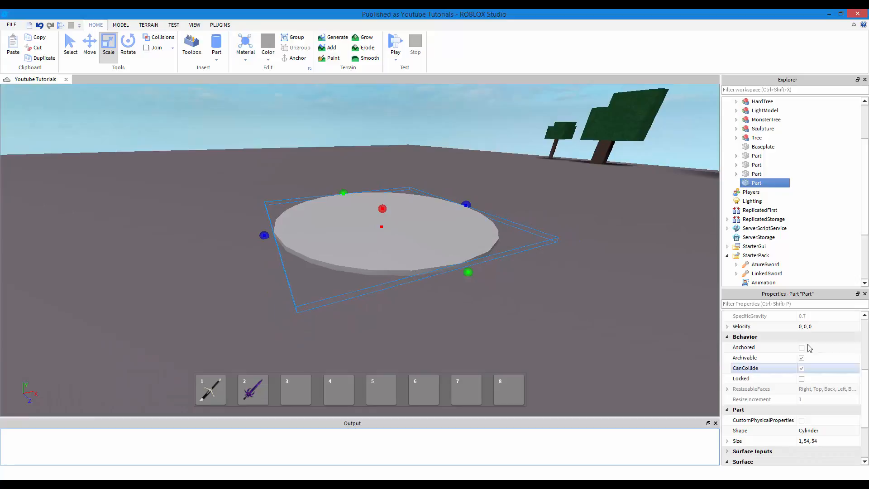
click(802, 347)
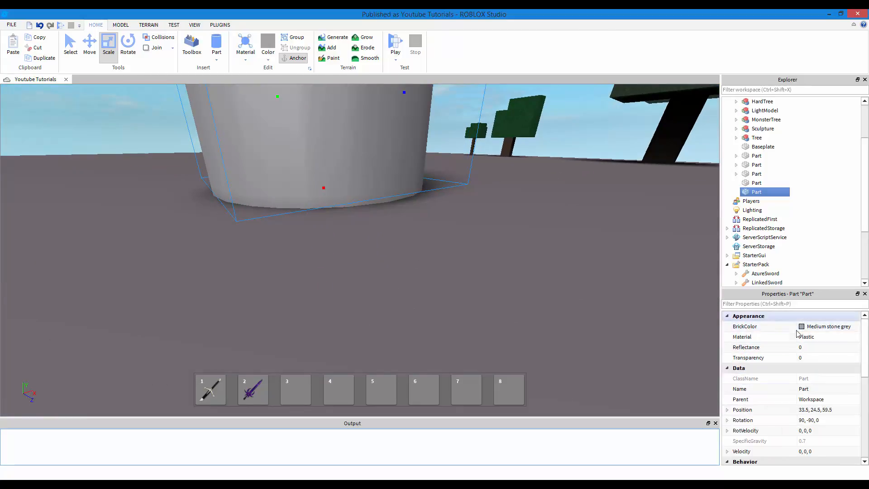
click(812, 357)
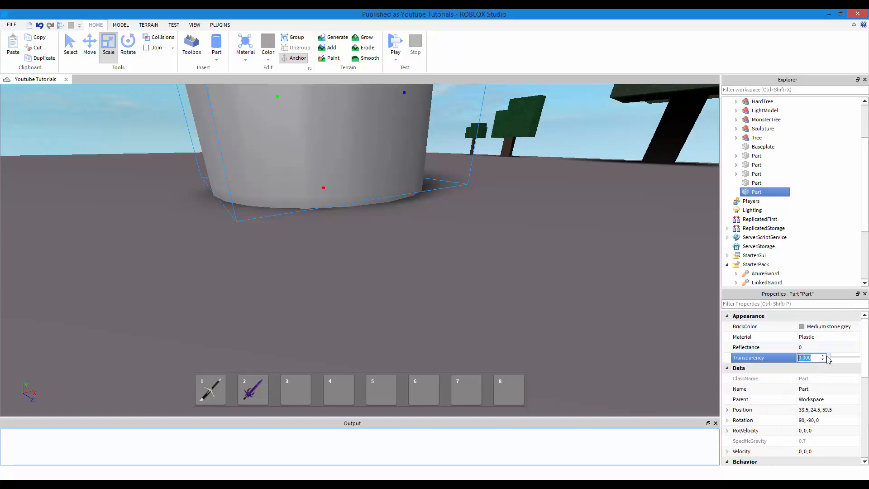
text(1)
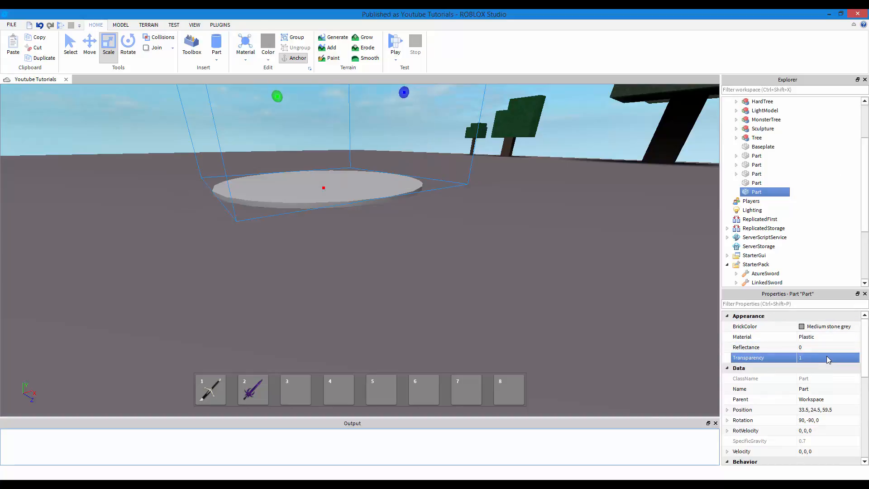
click(437, 192)
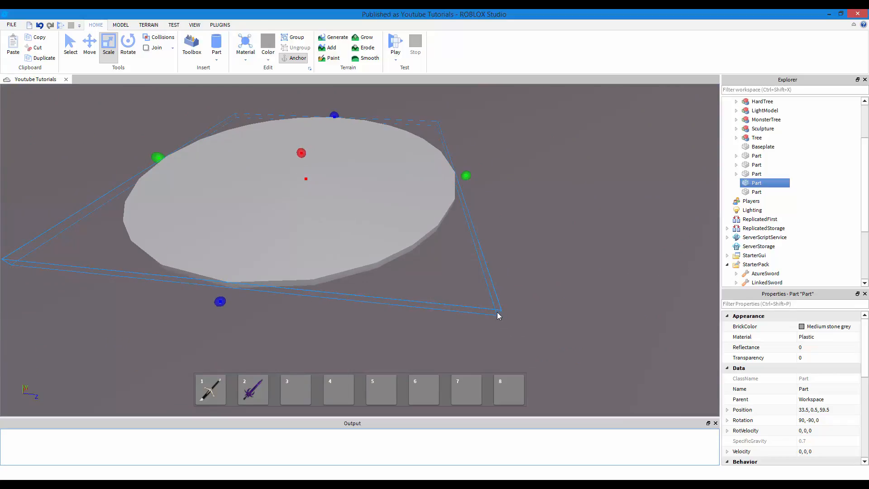
mouse_move(462, 314)
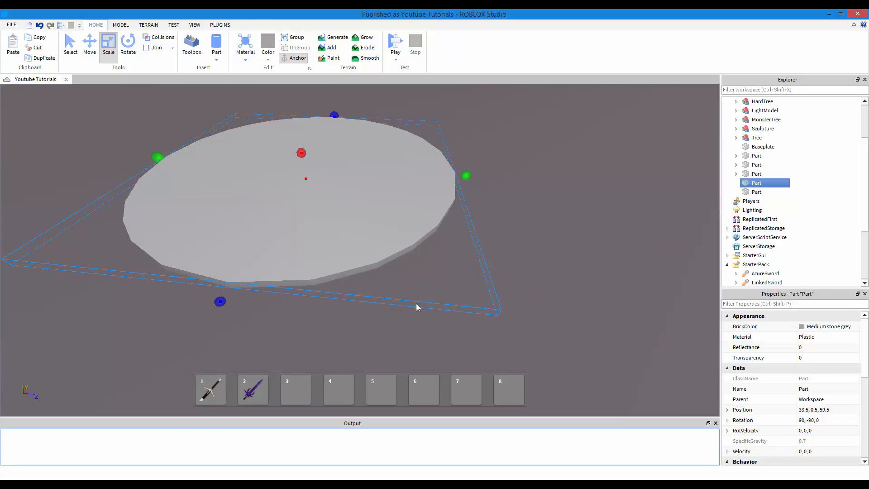
mouse_move(472, 212)
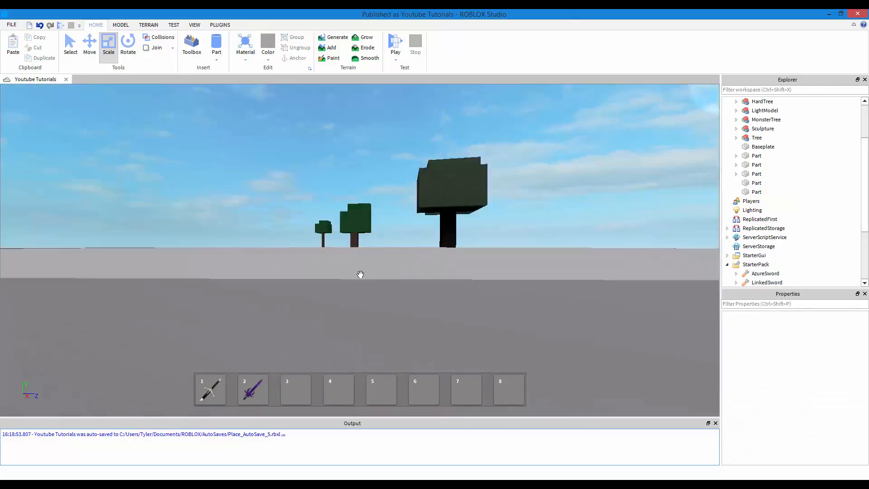
click(756, 182)
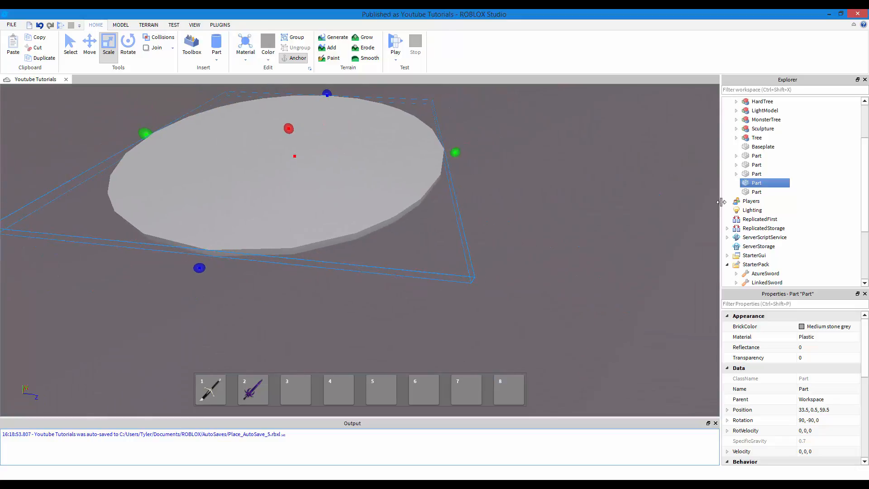
mouse_move(763, 183)
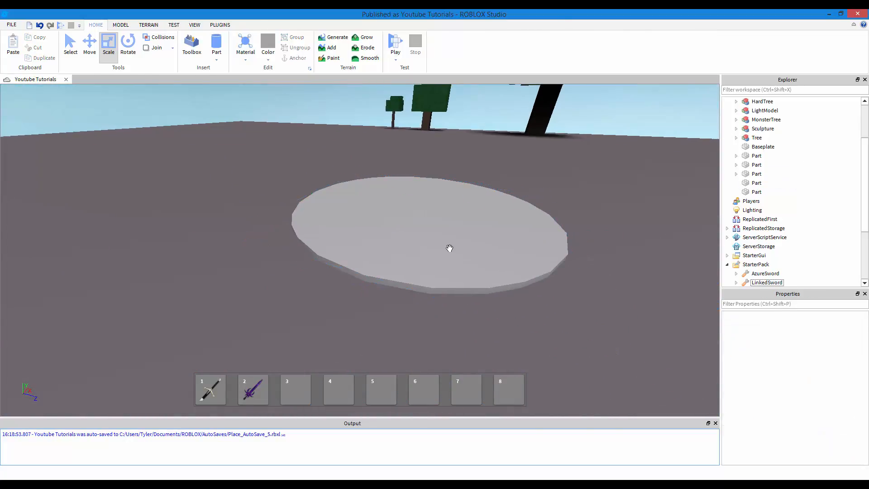
Step: Group both cylinders into a model named 'Area' and add a Script to the invisible part
click(757, 192)
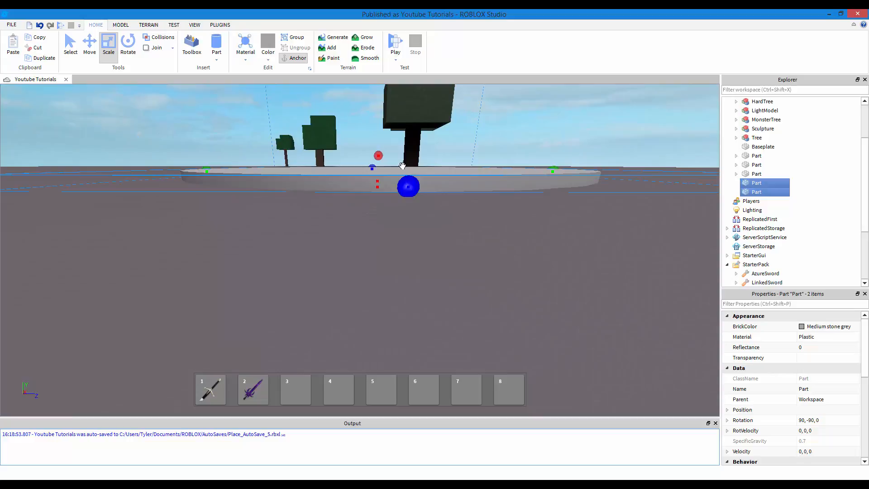
click(296, 37)
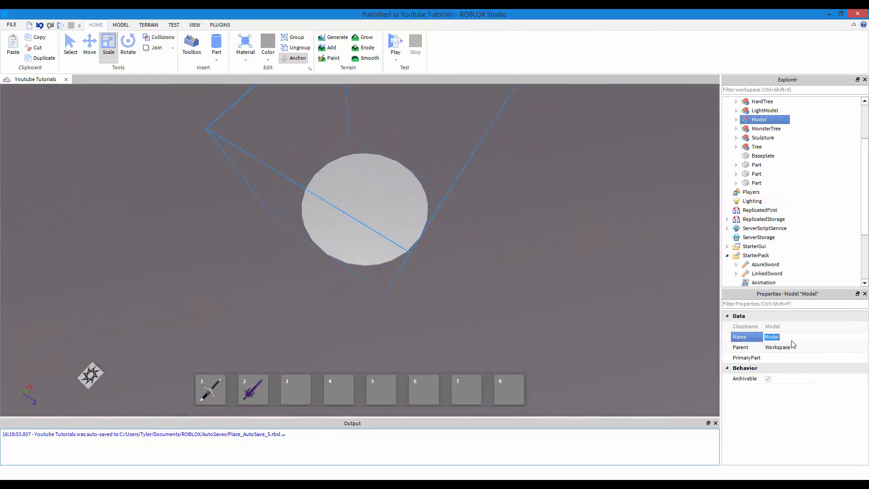
text(Area)
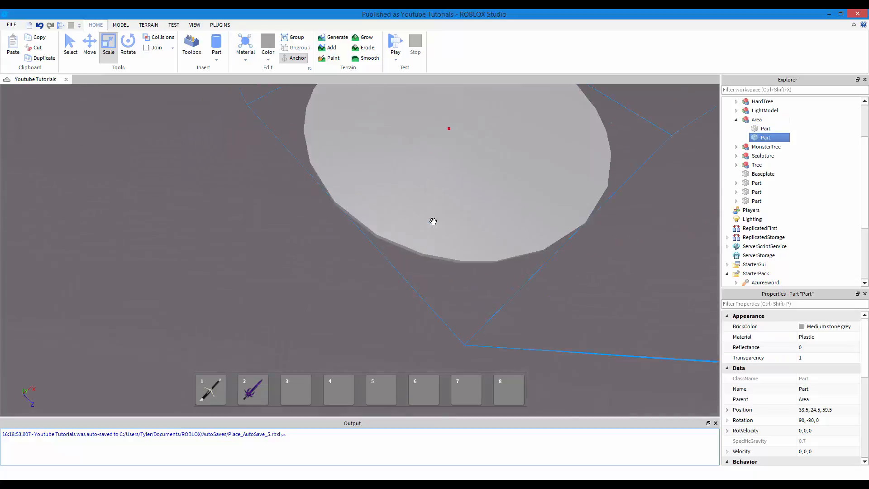
right_click(765, 137)
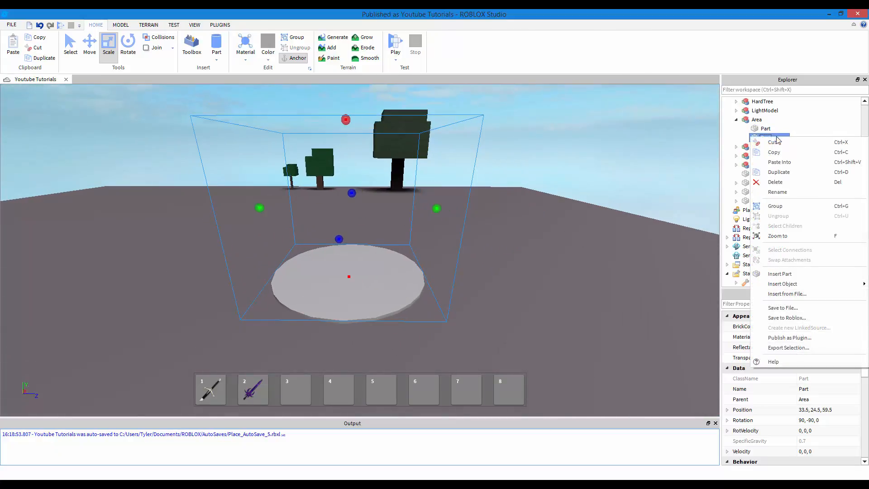
click(782, 284)
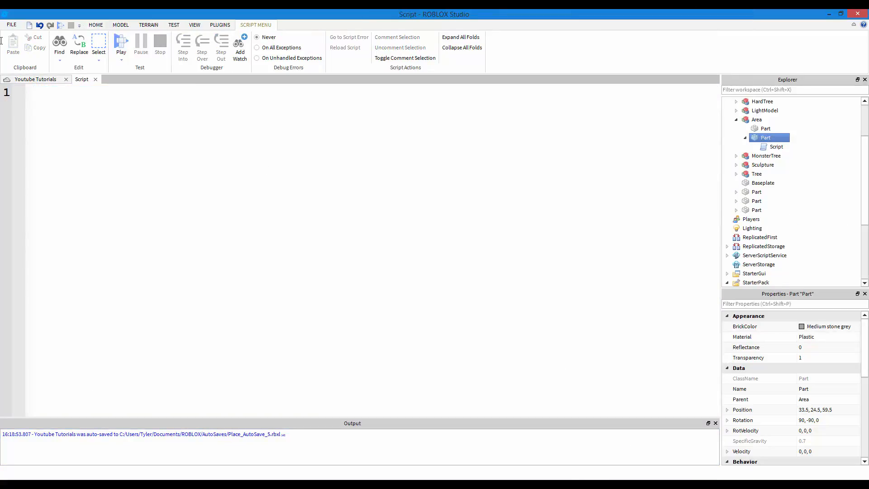
Step: Declare a local touching flag set to false and connect script.Parent.Touched to function(hit)
text(local)
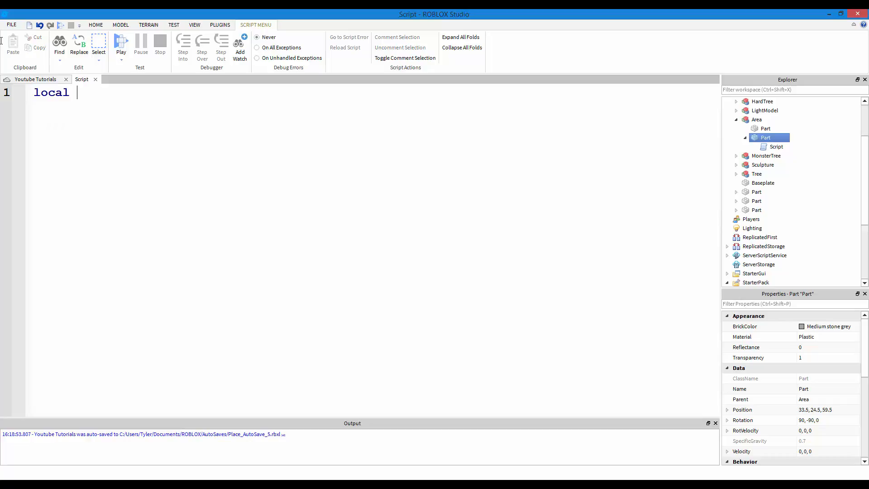
text(IsTouched)
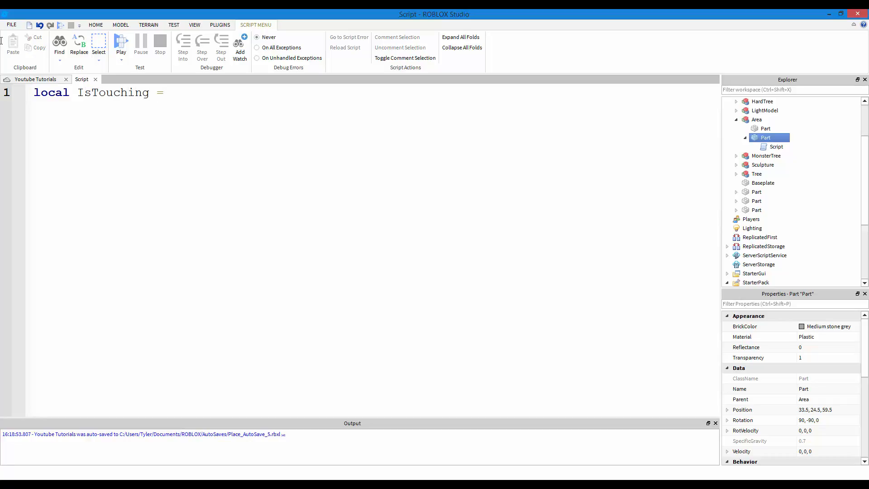
text(false)
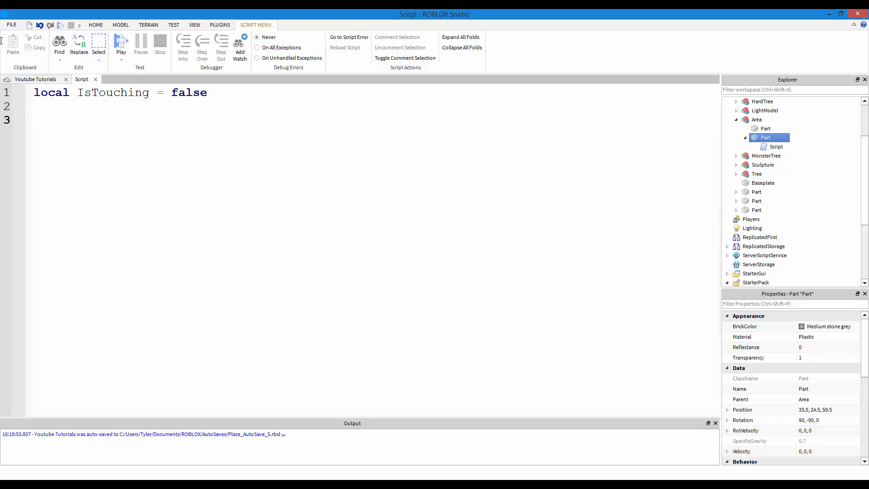
text(script.Parent)
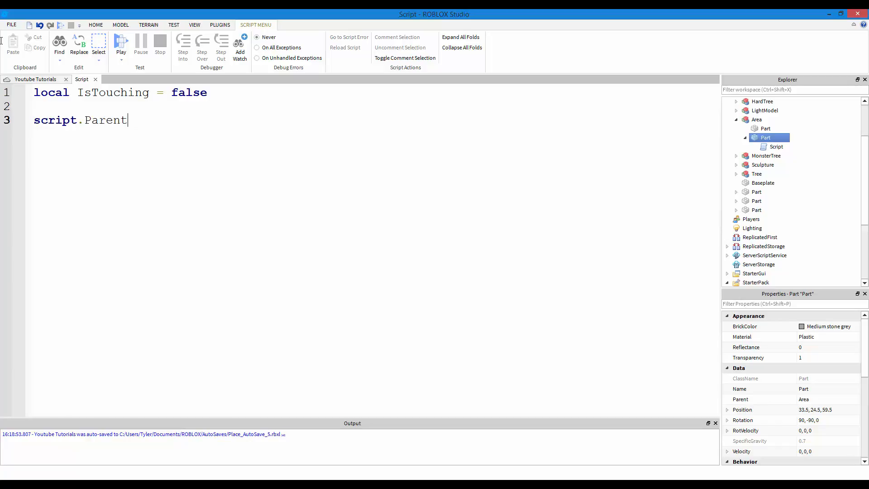
text(.Touched)
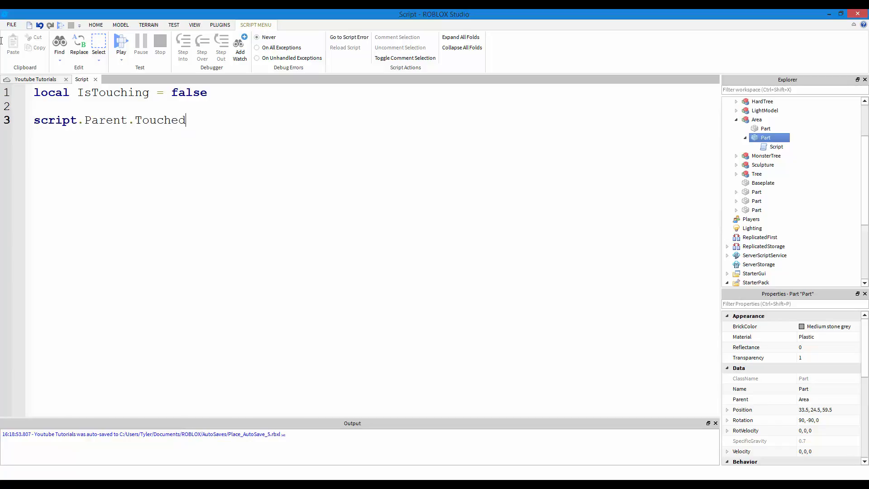
text(:connect(f8nc)
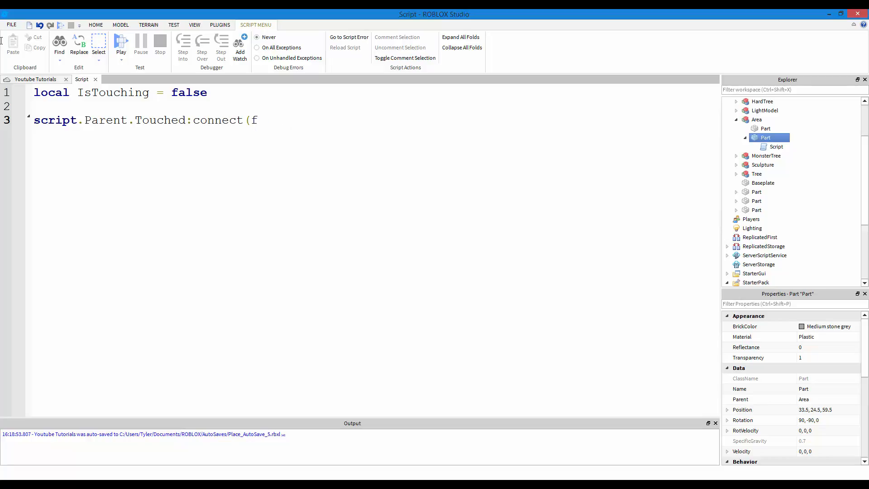
text(un)
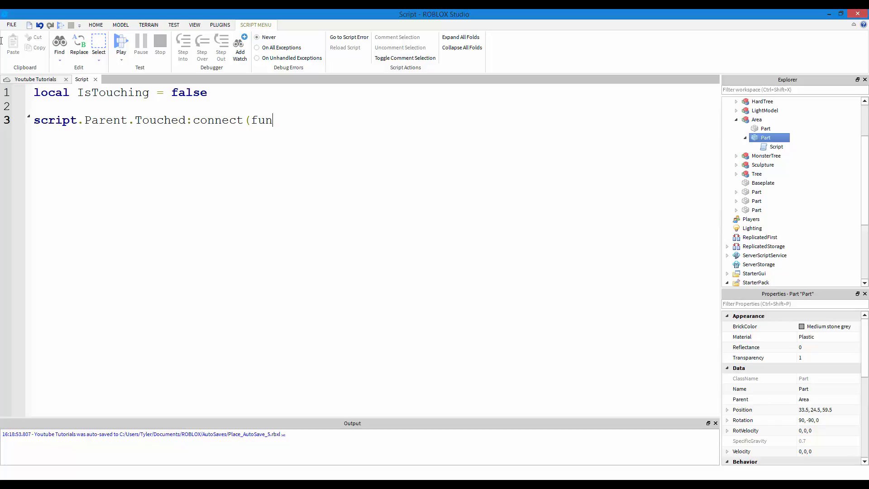
text(ction())
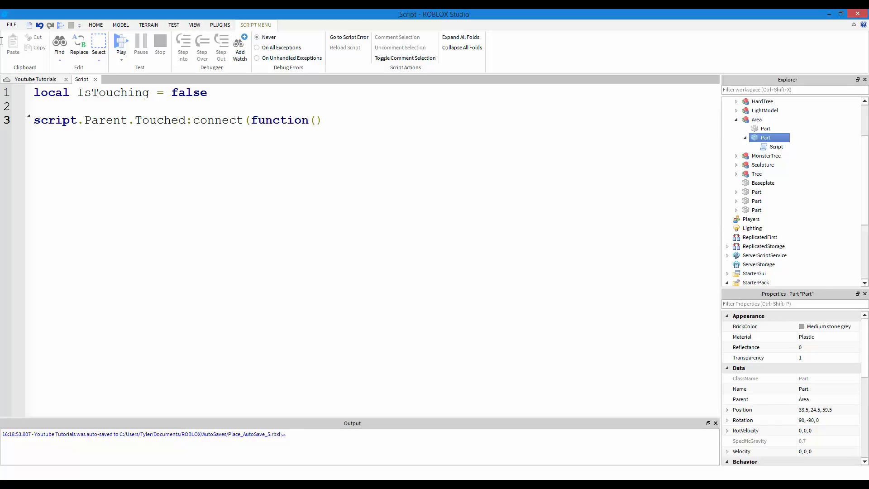
text(h)
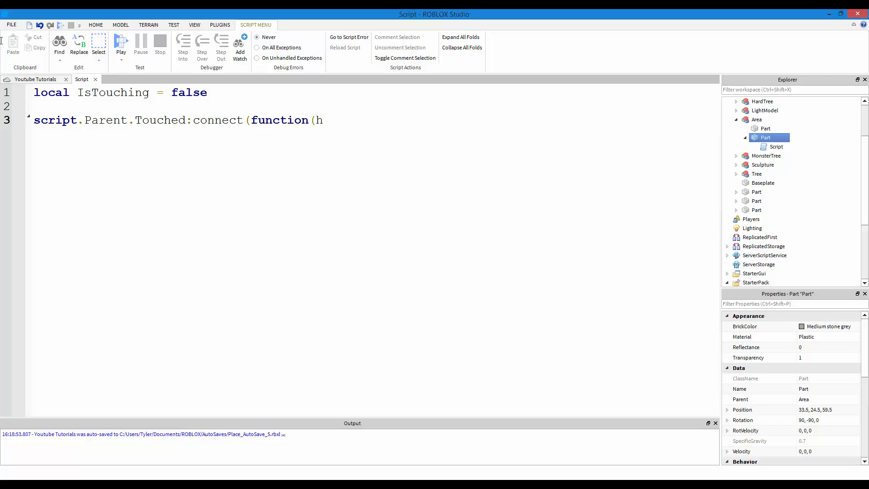
text(it))
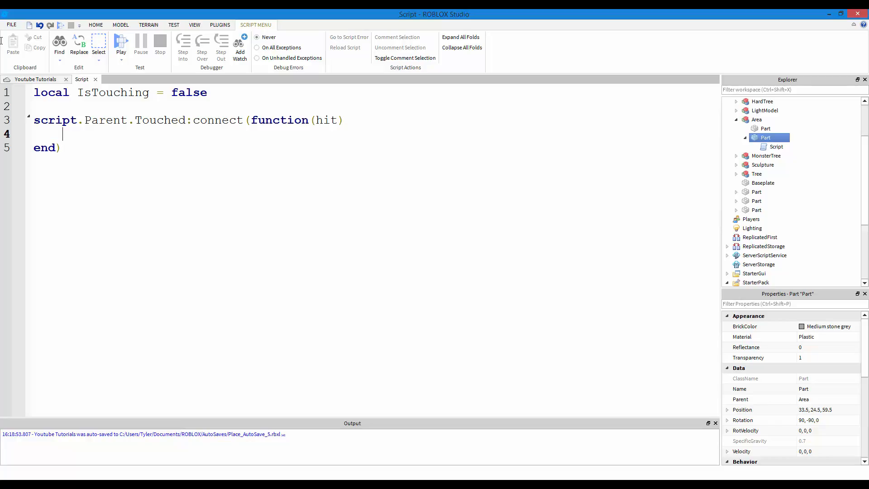
Step: Add local hum = hit.Parent:FindFirstChild('Humanoid') inside the handler
text(local)
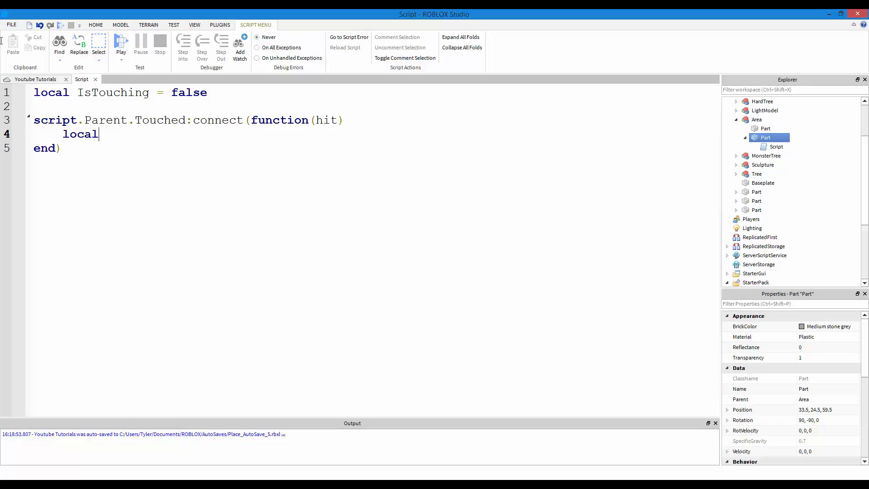
text(hum)
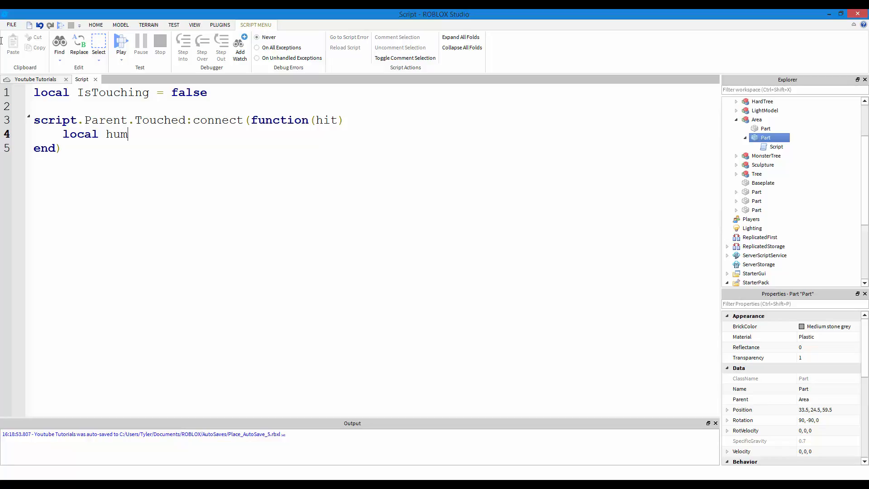
text(=)
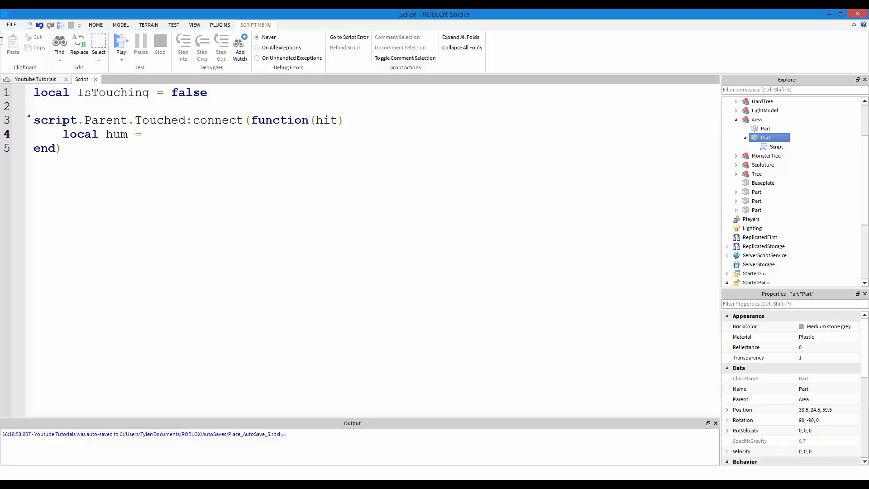
text(hit.Pare)
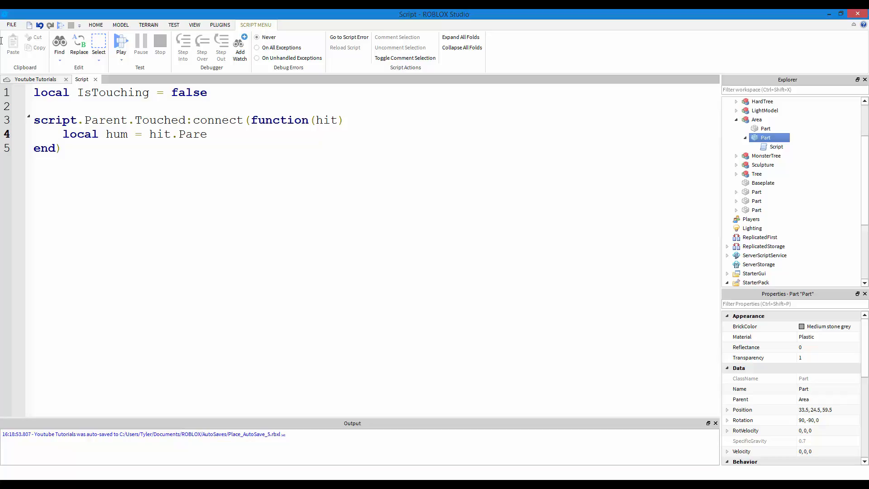
text(nt)
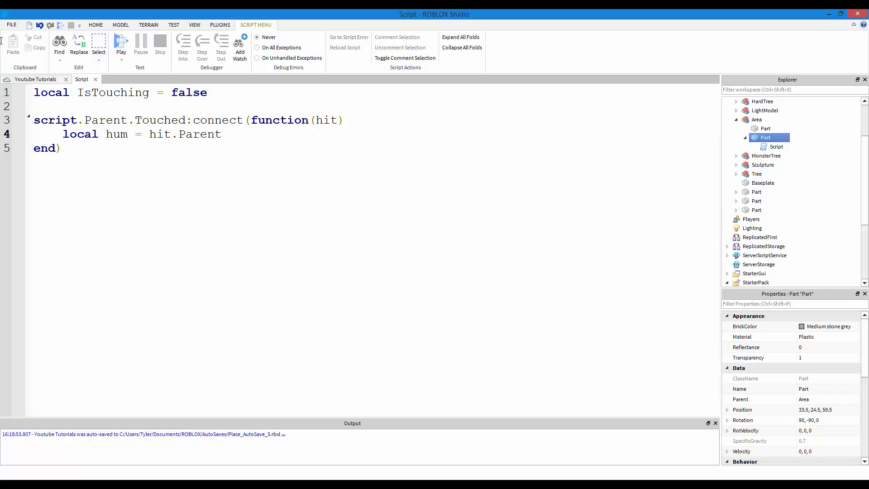
text(:FindFirs)
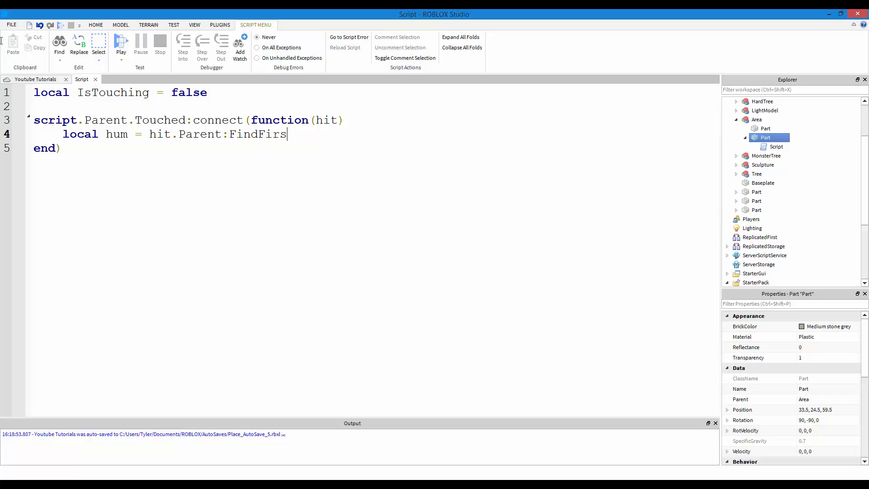
text(tChild)
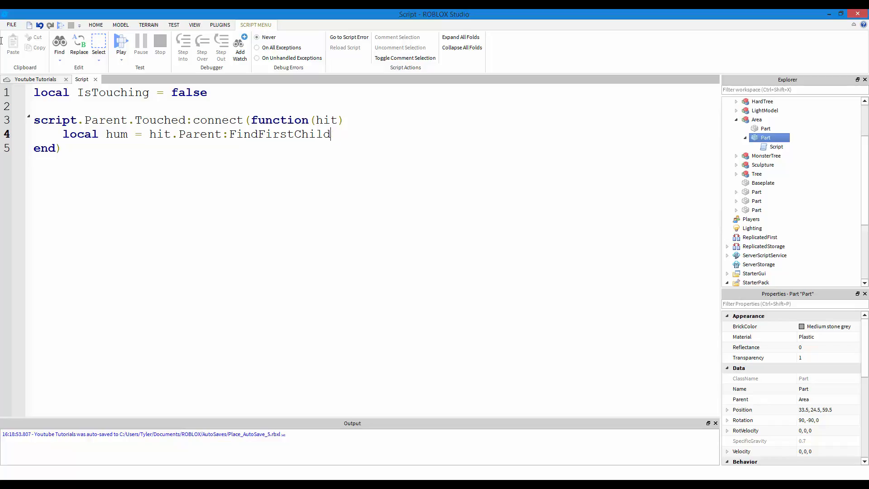
text(('Humanoid')
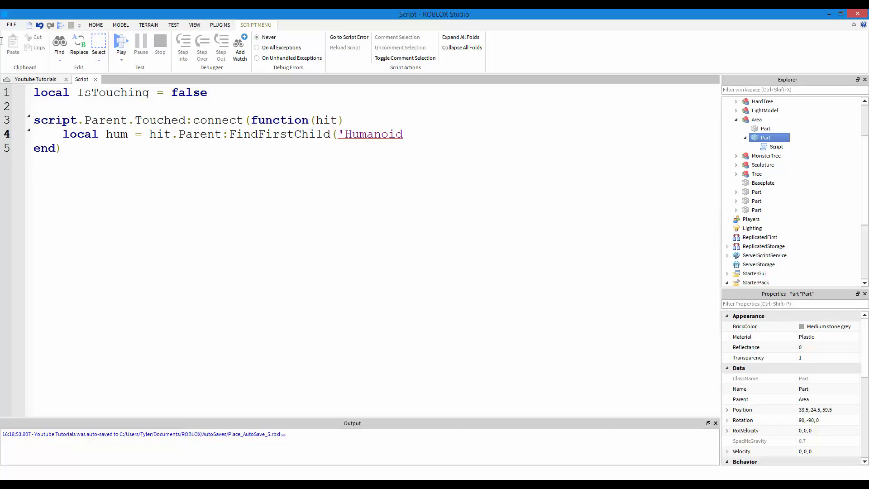
Step: Write the condition 'if hum and not IsTouching then'
text(i)
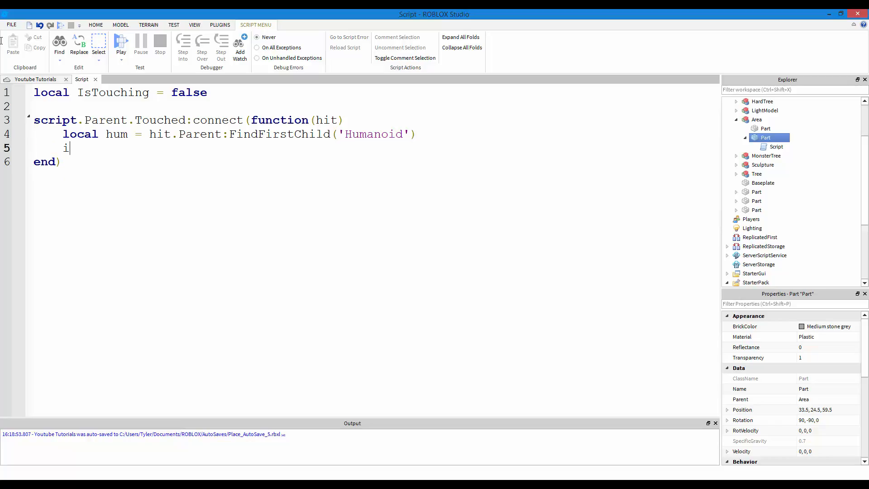
text(f hum then)
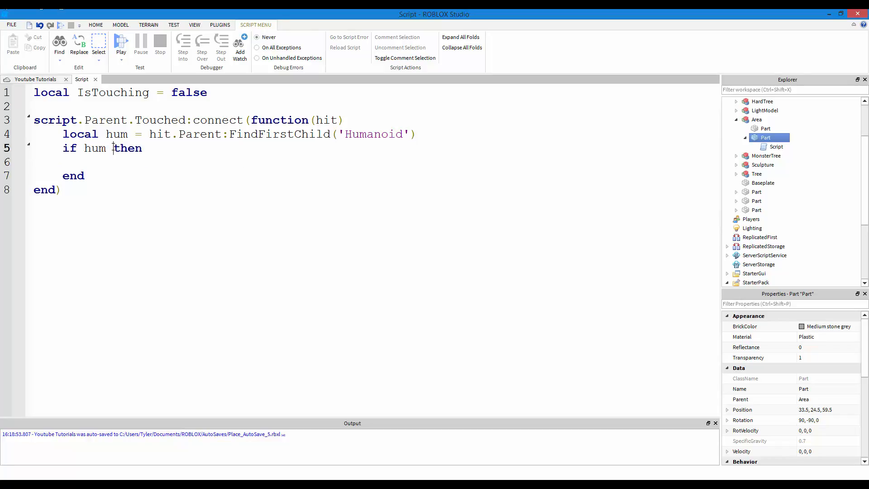
text(and)
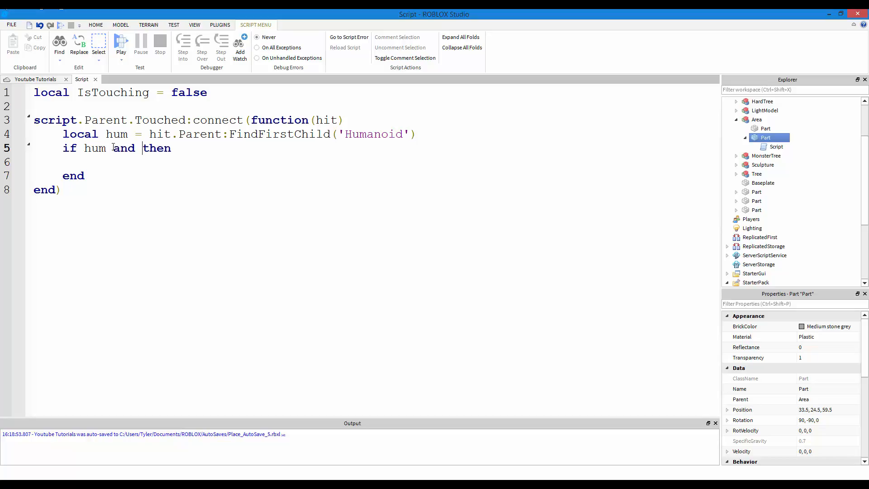
text(IsTo)
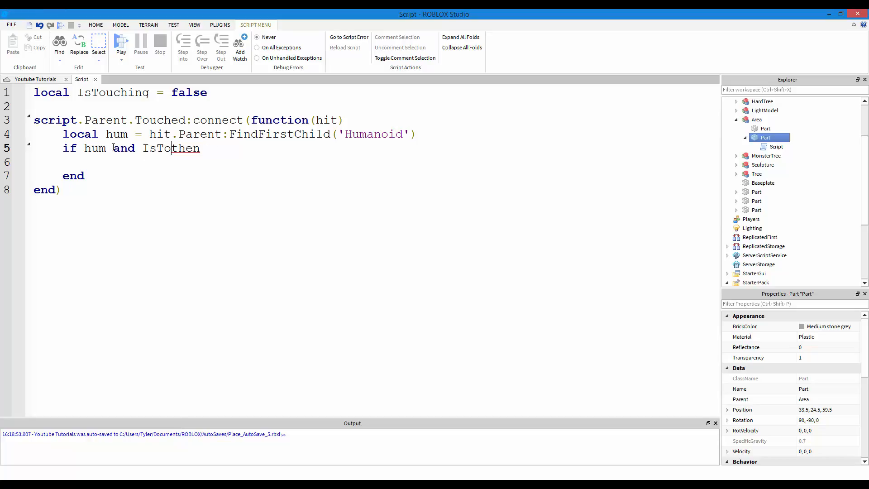
text(uching ==)
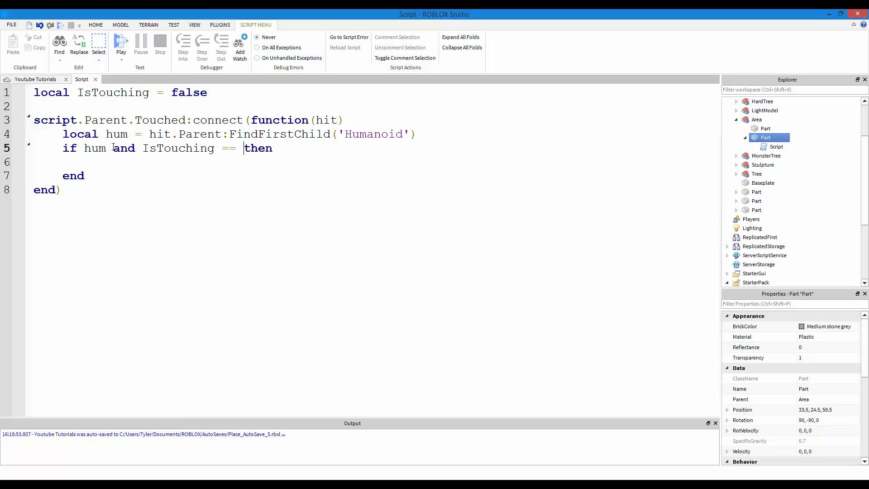
text(false)
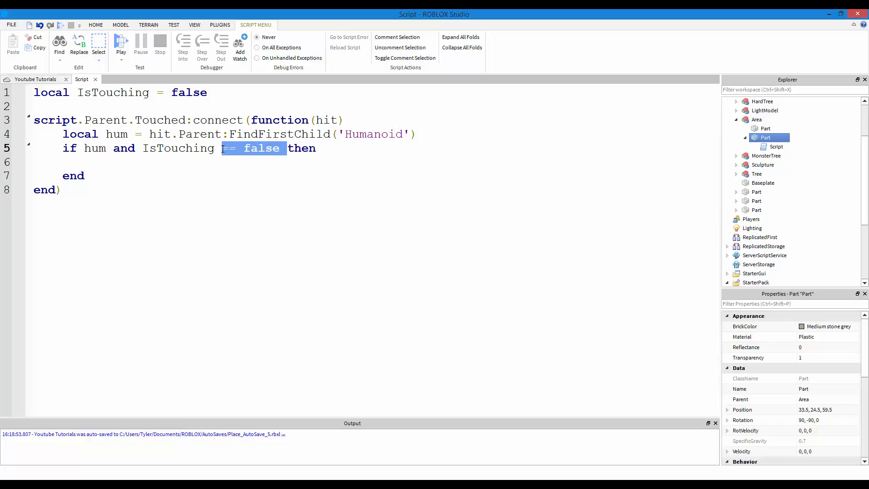
key(Delete)
text( not)
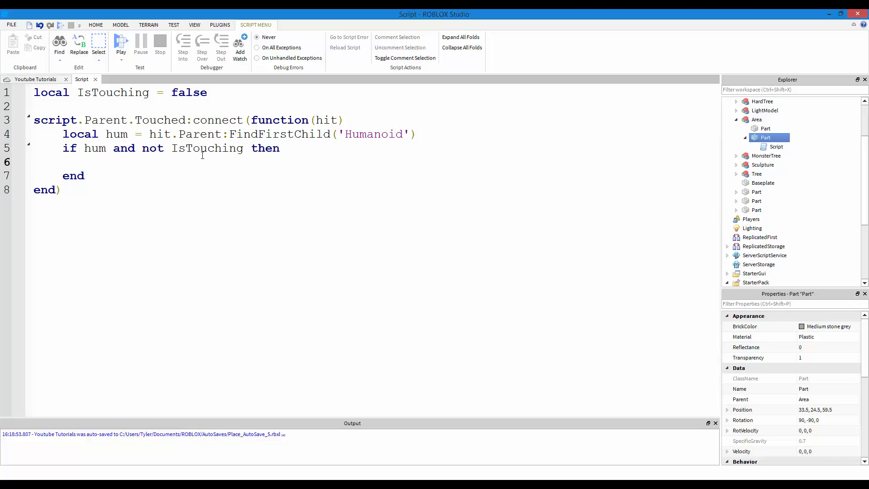
double_click(152, 148)
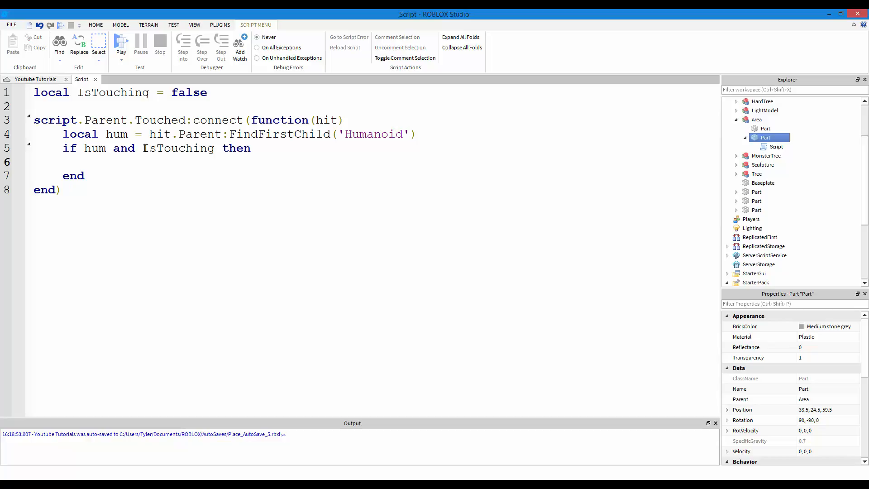
text(not)
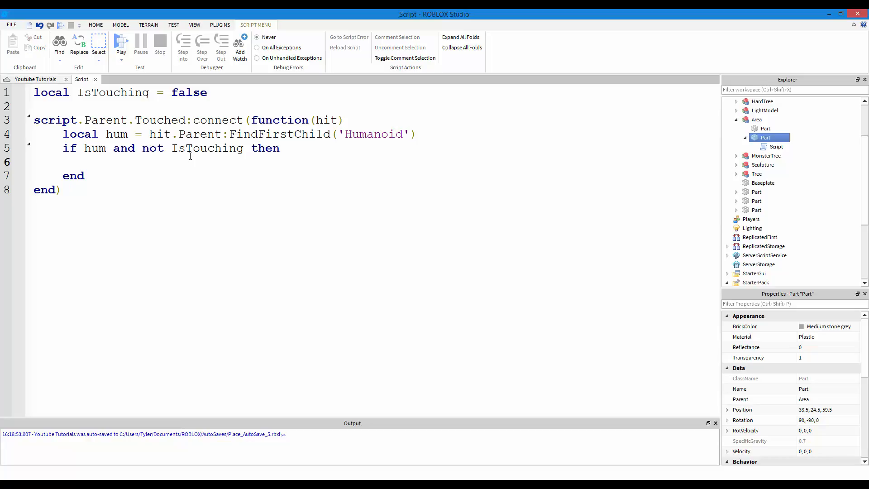
Step: Set IsTouching to true and begin line 7 with hit.Parent
text(IsTouching = true)
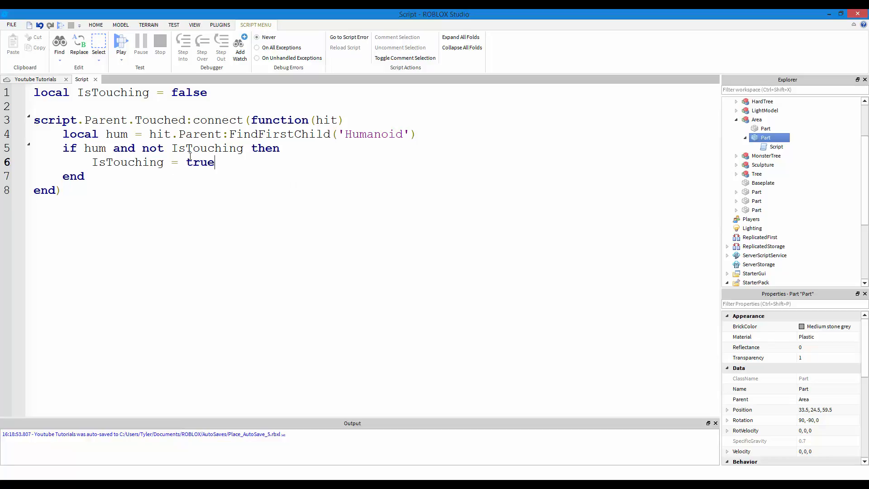
key(enter)
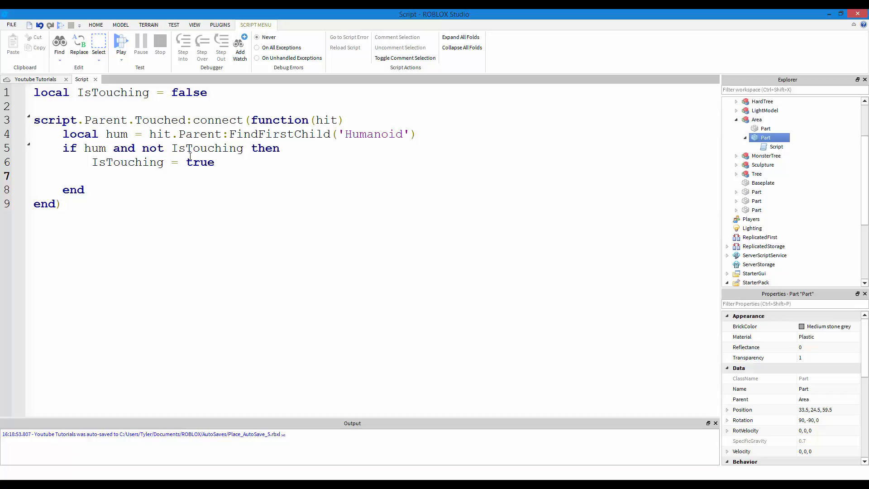
click(93, 176)
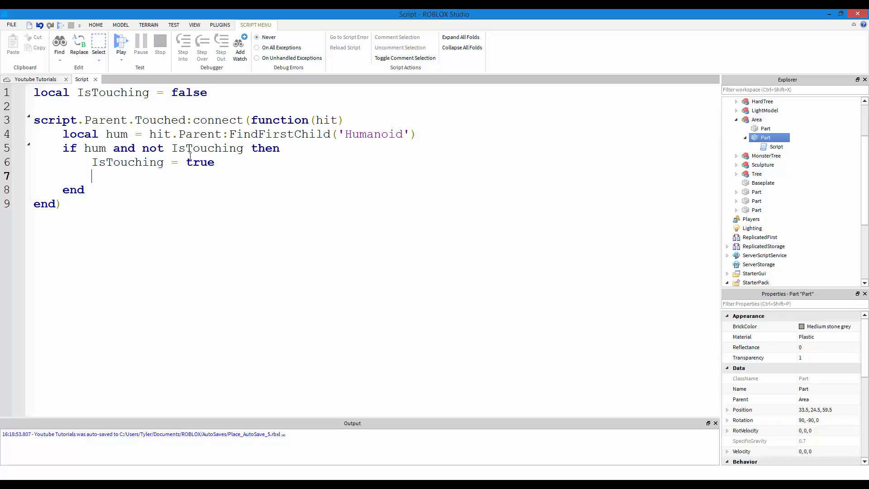
text(hit)
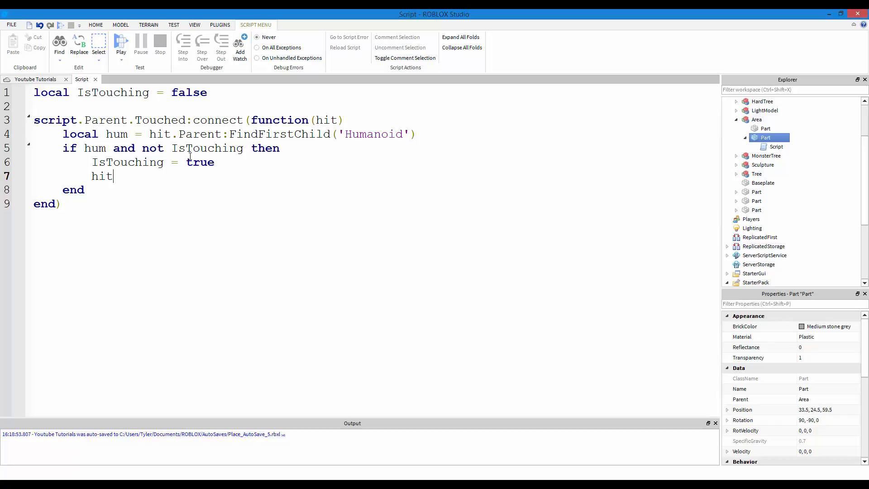
text(.Parent)
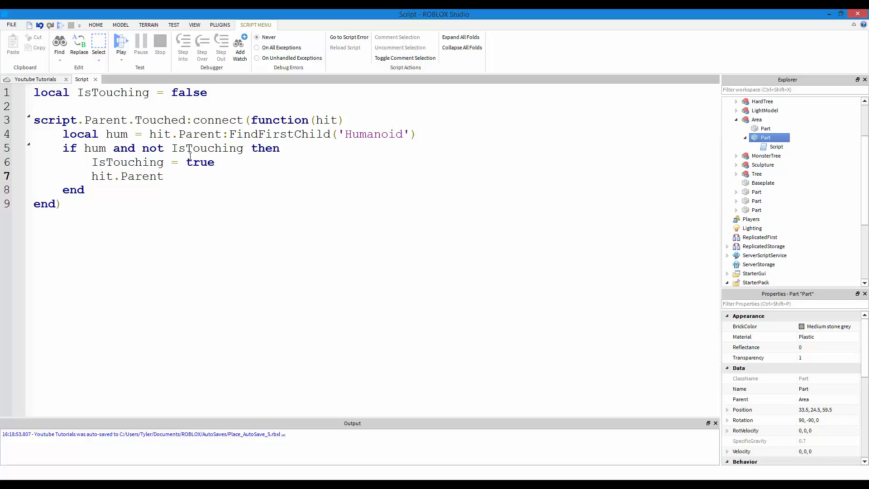
Step: Finish line 7 as hit.Parent:FindFirstChild('Humanoid'):LoadTool()
click(163, 176)
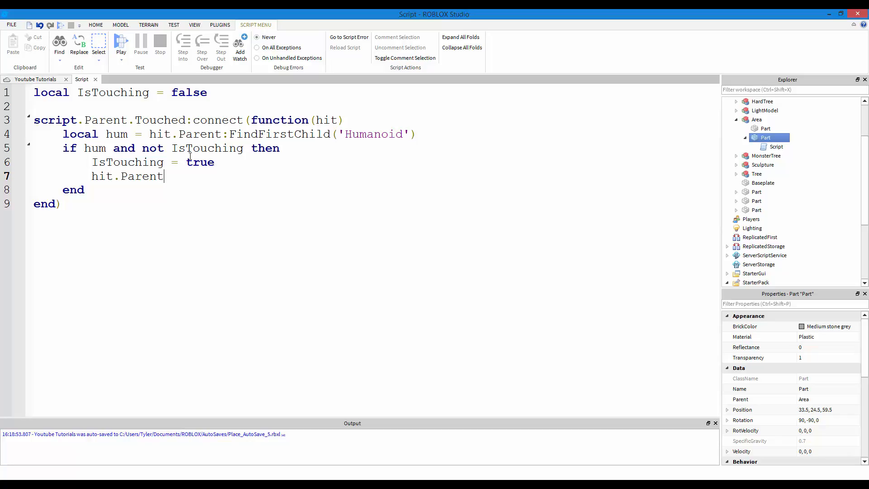
text(:FindFirs)
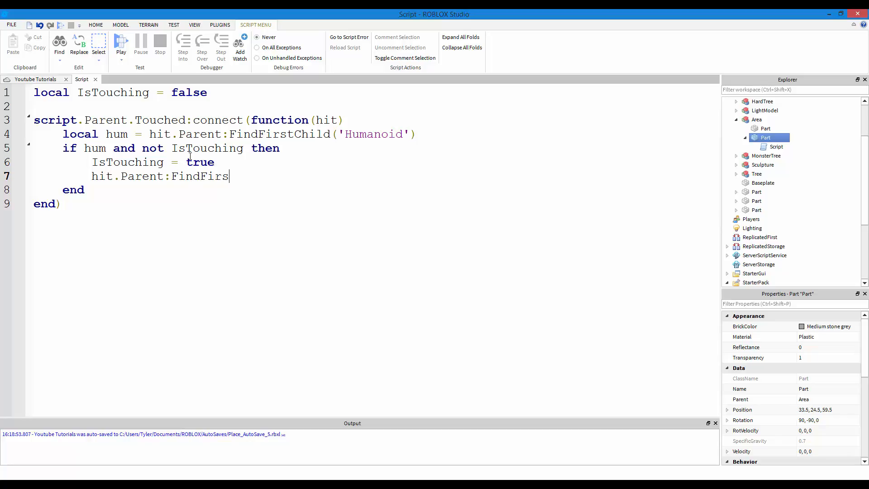
text(tChild(')
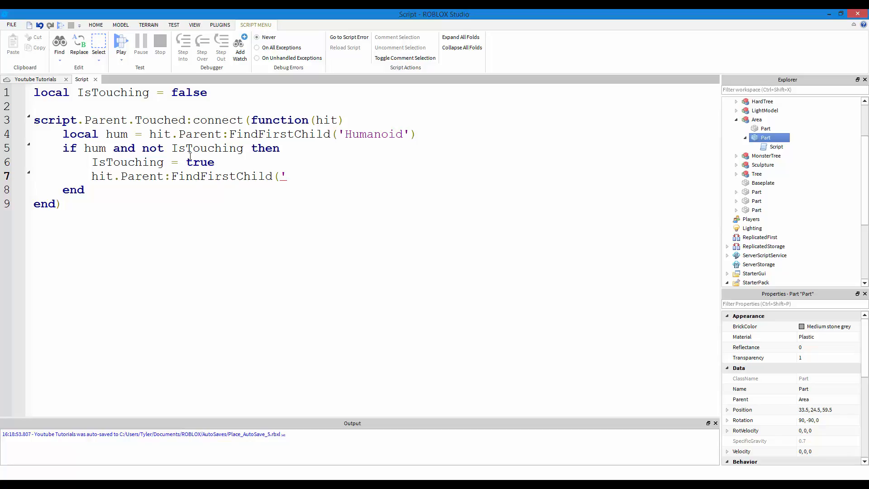
text(Huma)
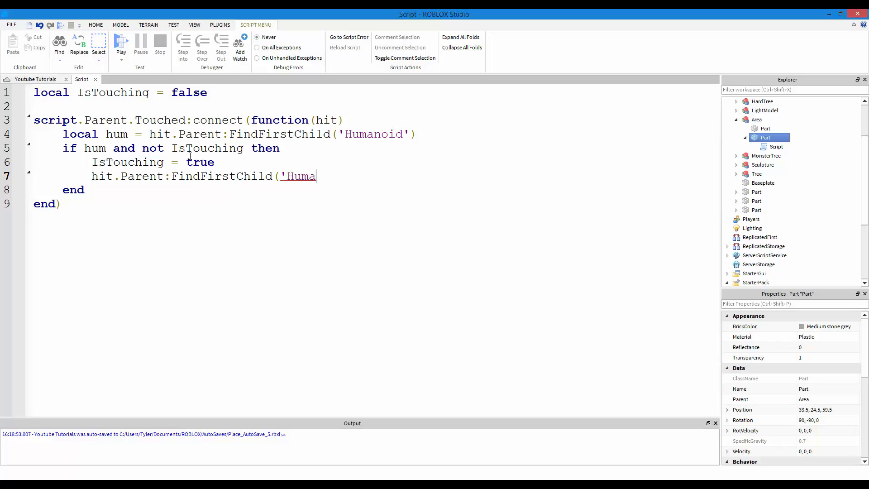
text(noid'))
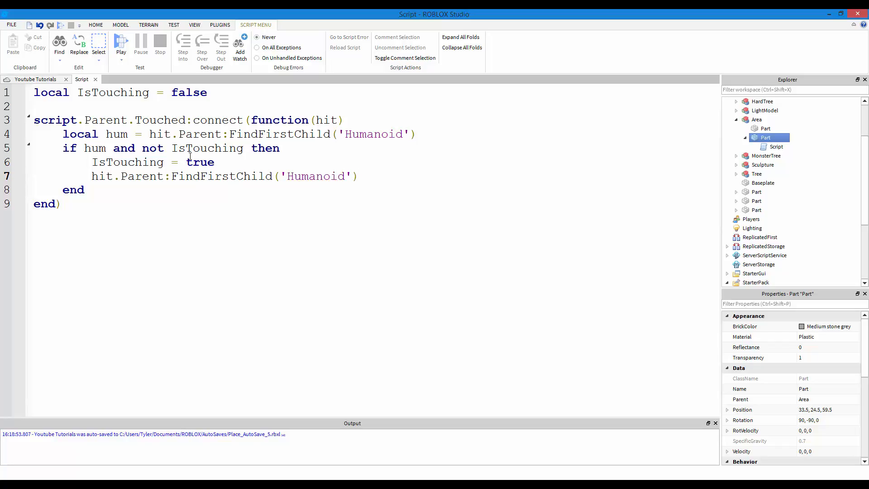
text(:Load)
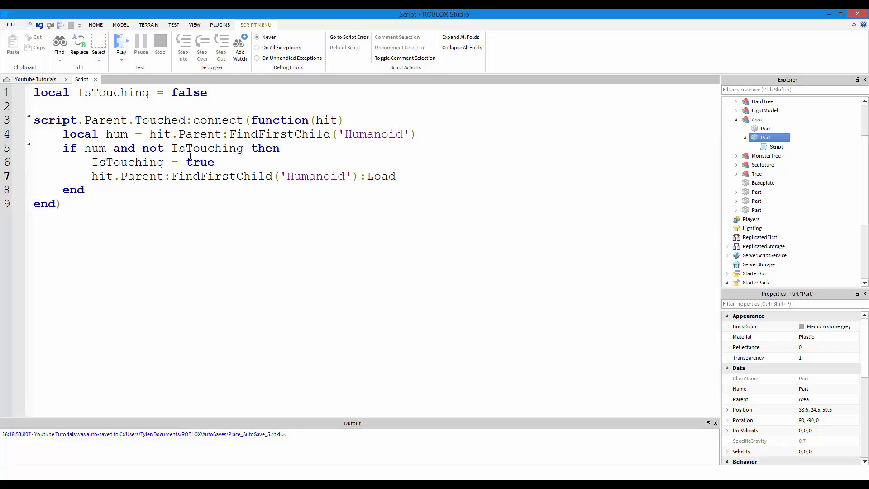
text(To)
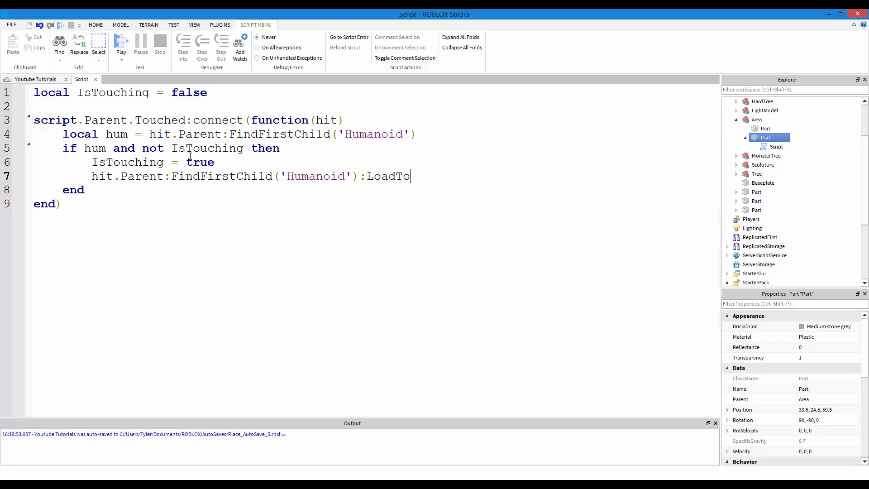
text(ol())
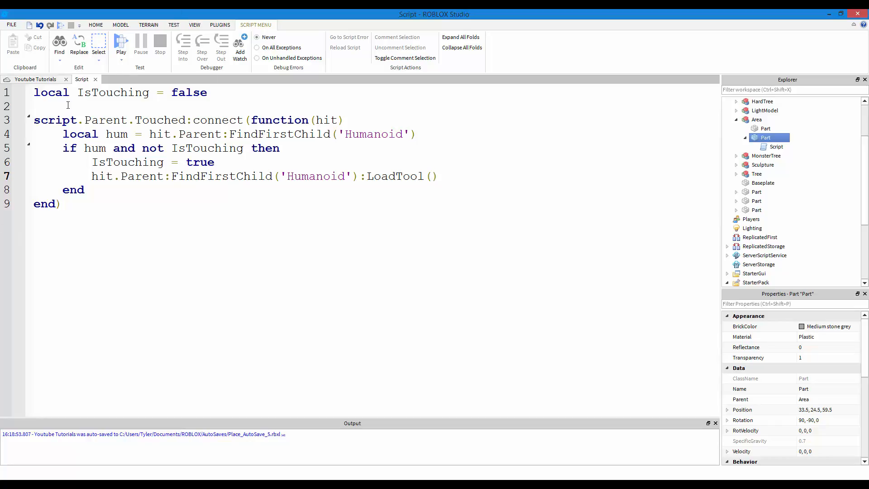
click(435, 176)
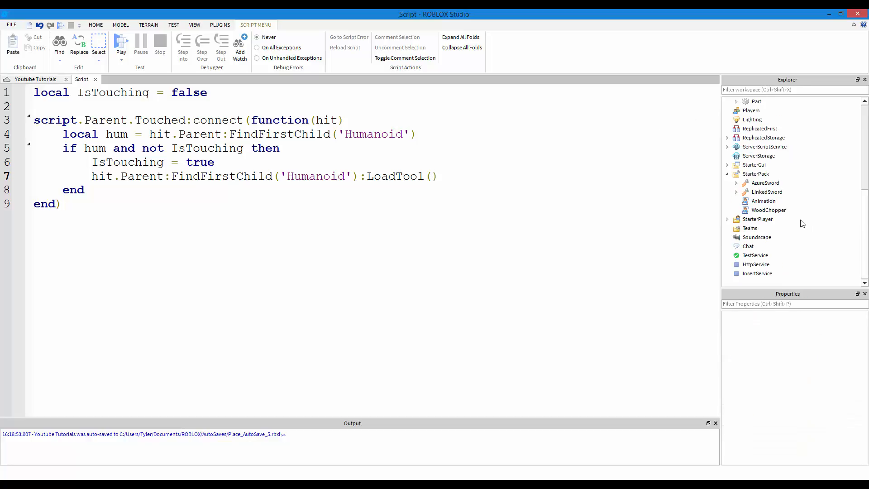
Step: Review the four StarterPack tools in the Explorer, then start a play test
click(756, 173)
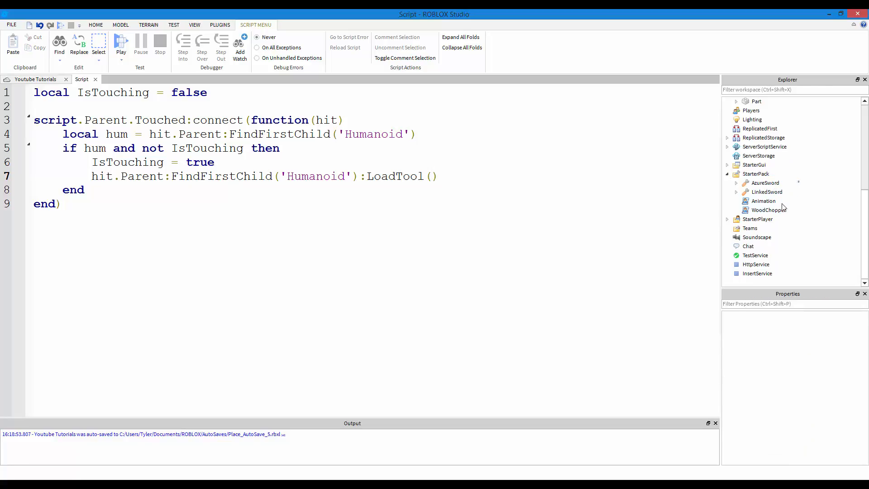
click(768, 209)
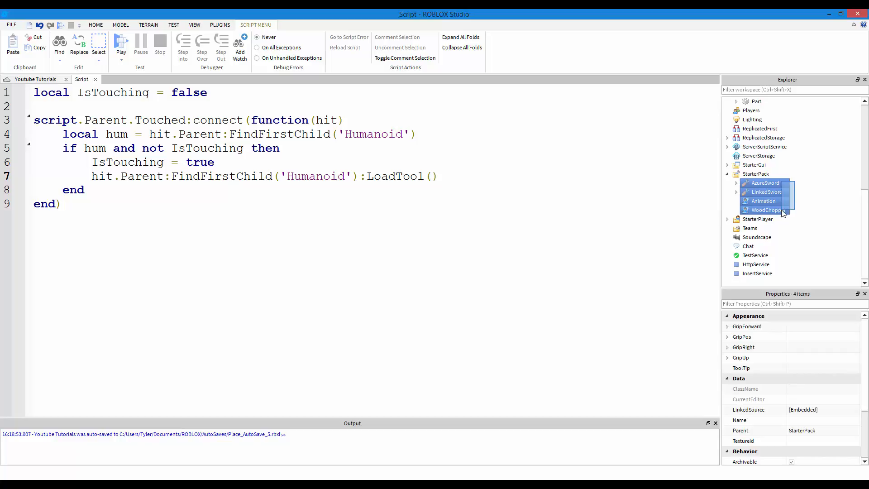
click(814, 197)
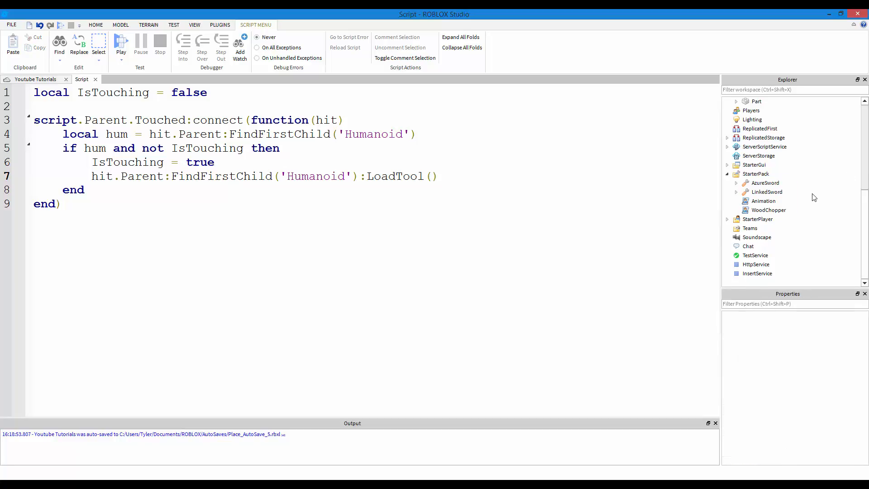
click(121, 44)
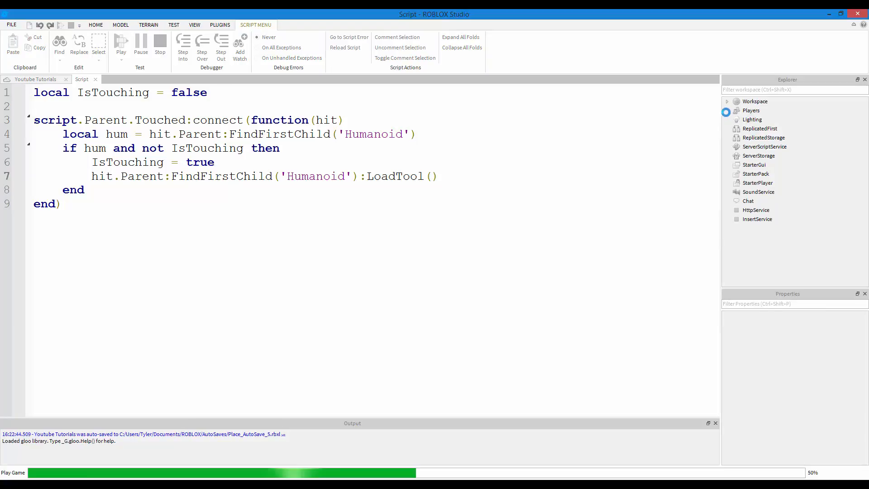
Step: Inspect Player1's Backpack, stop the play test, and select LinkedSword and Animation in StarterPack
click(121, 44)
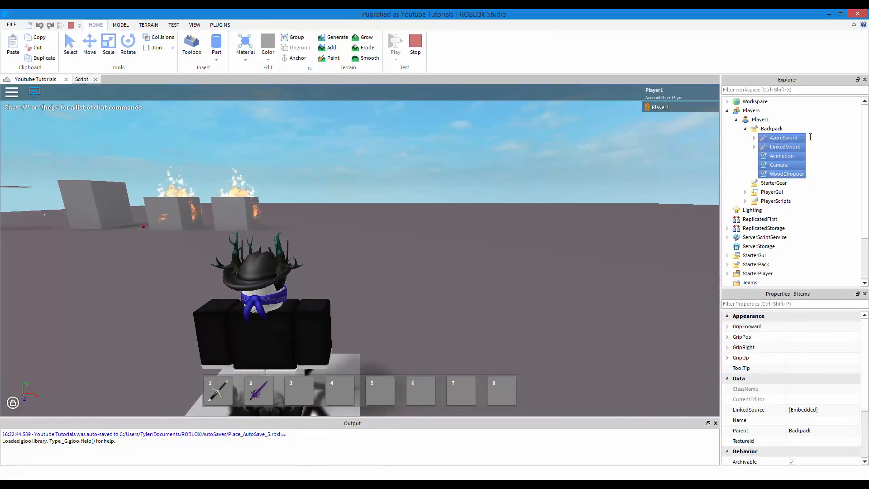
click(779, 165)
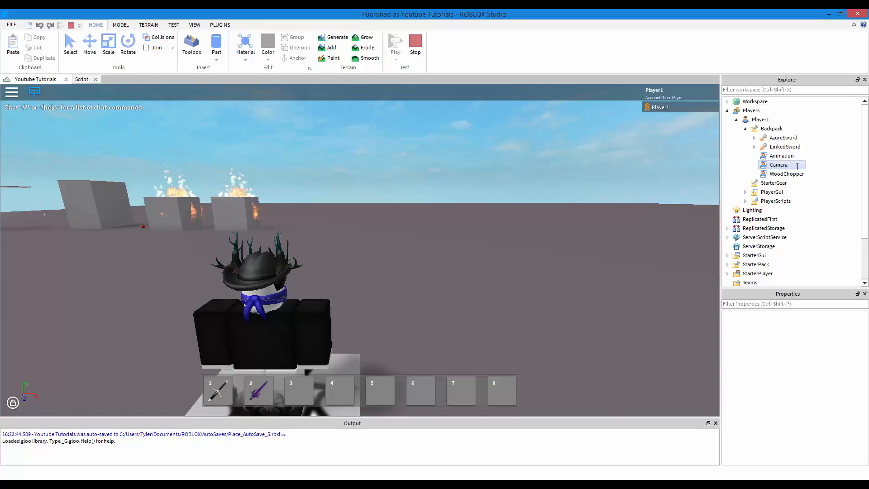
click(778, 165)
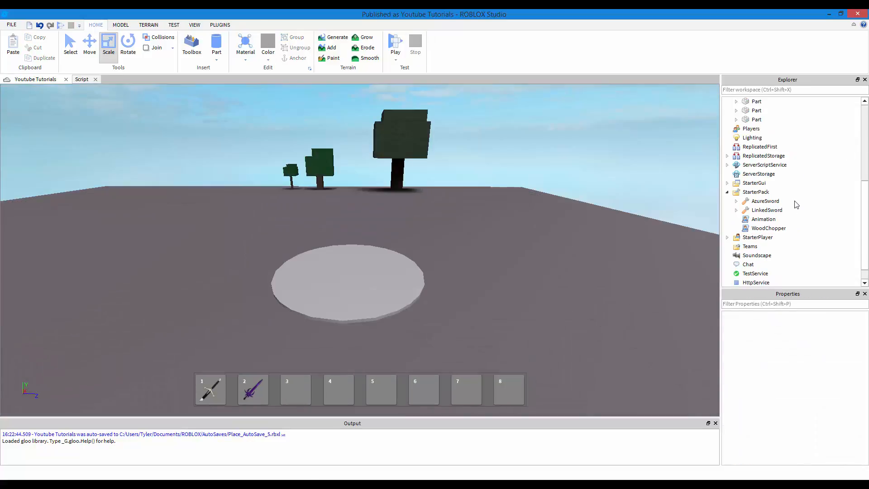
mouse_move(804, 217)
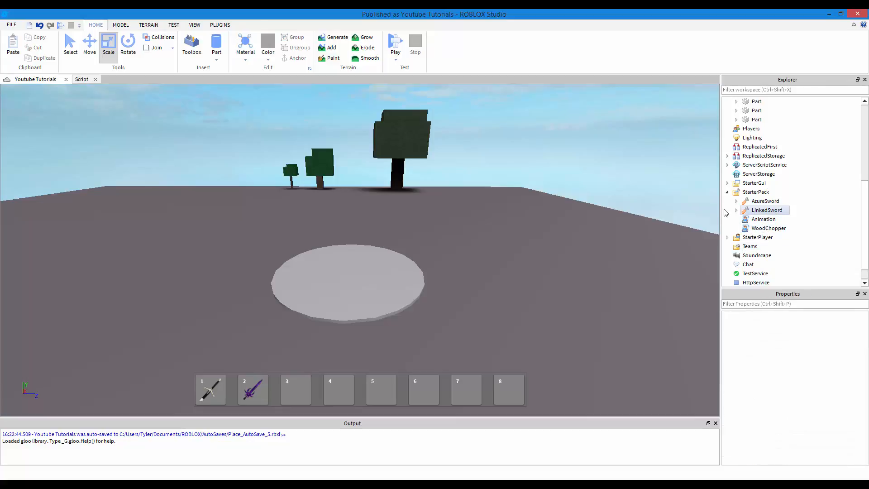
click(763, 218)
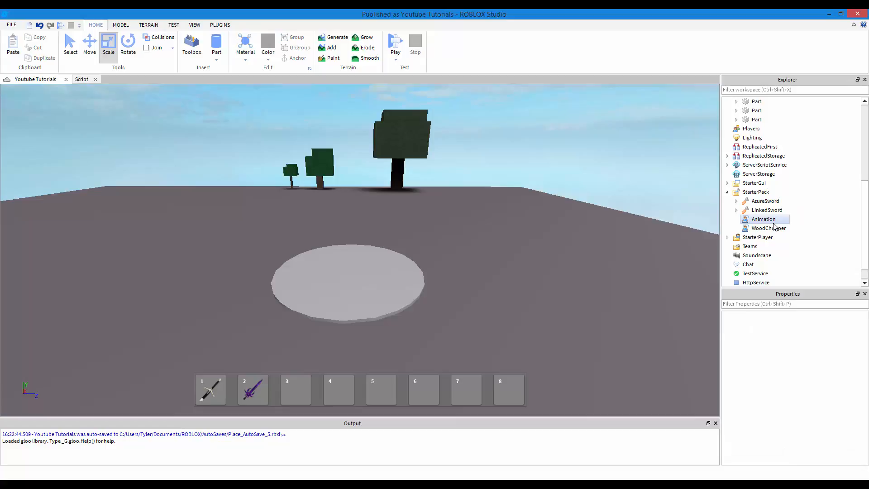
click(768, 228)
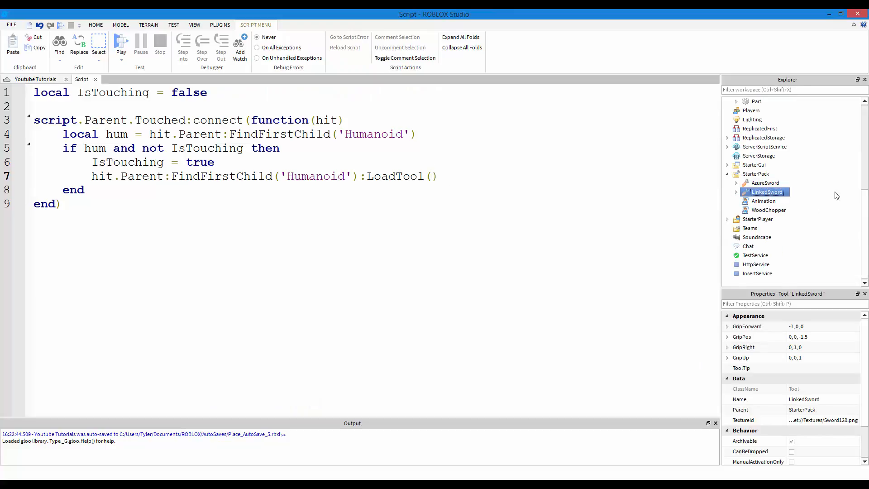
Step: Write line 5 as local plr = game.Players:GetPlayerFromCharacter(hit.Parent)
click(432, 176)
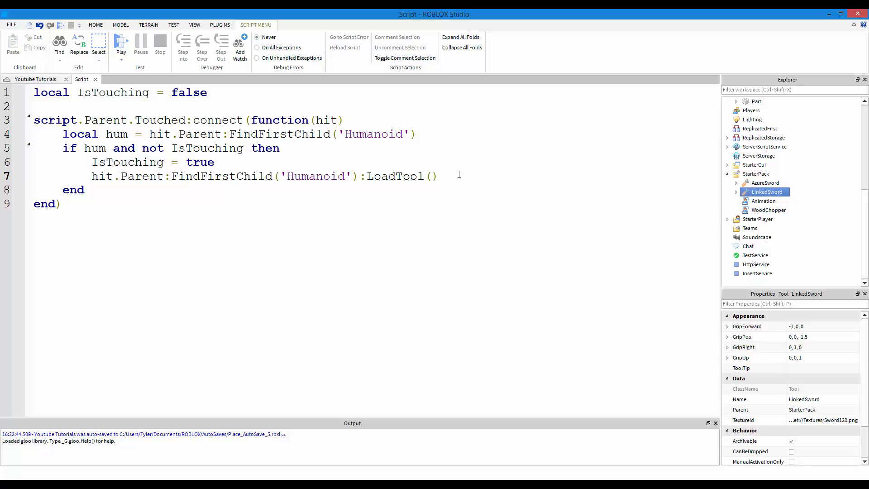
mouse_move(447, 164)
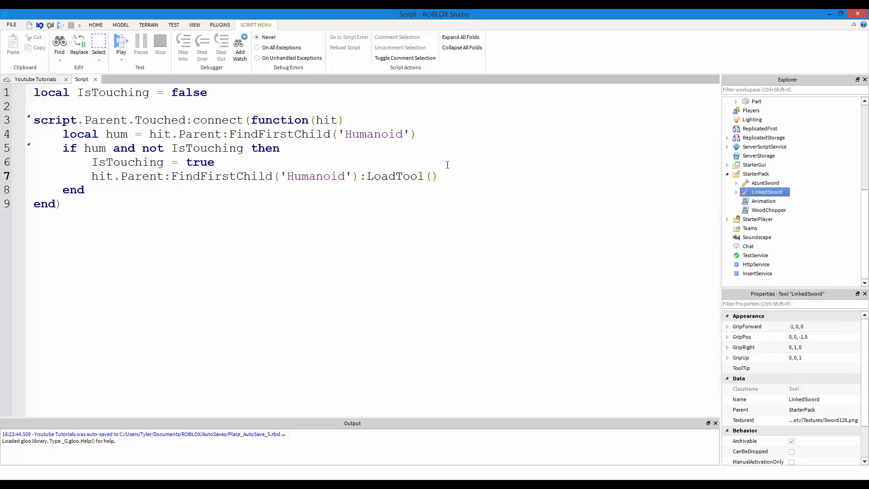
mouse_move(368, 123)
text(local plr =)
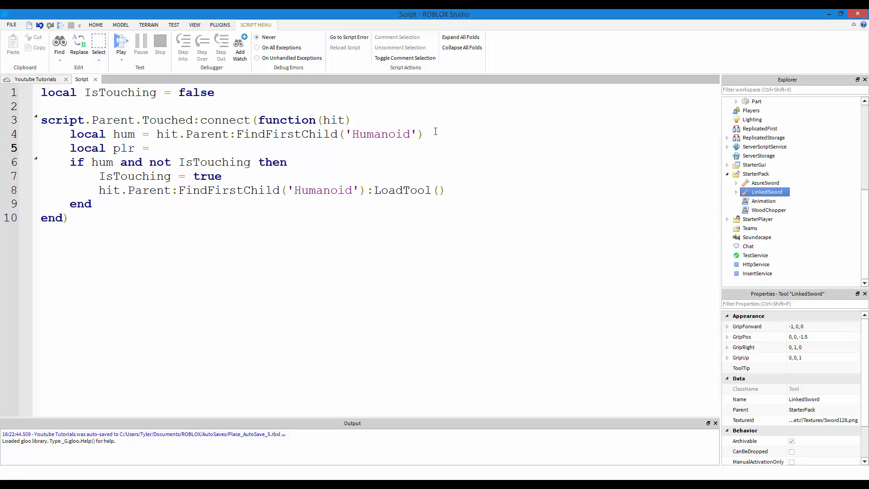
text(game)
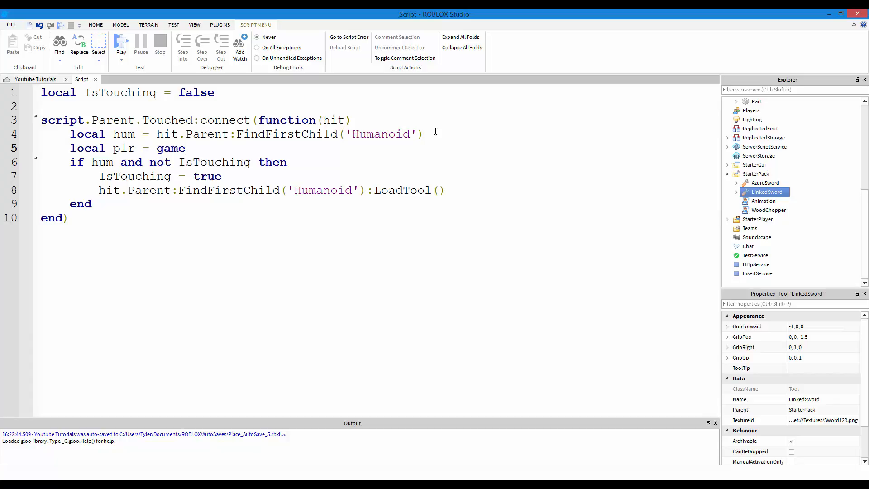
text(.Players:Get)
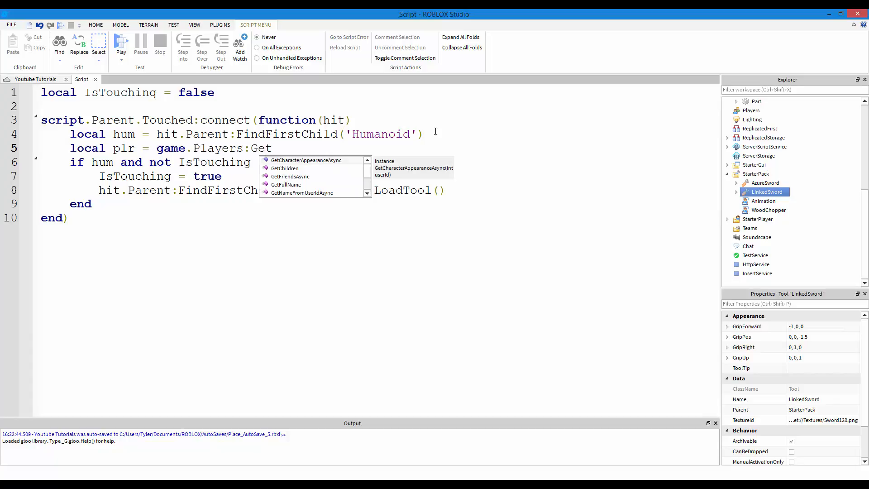
text(PlayerFromCharacter()
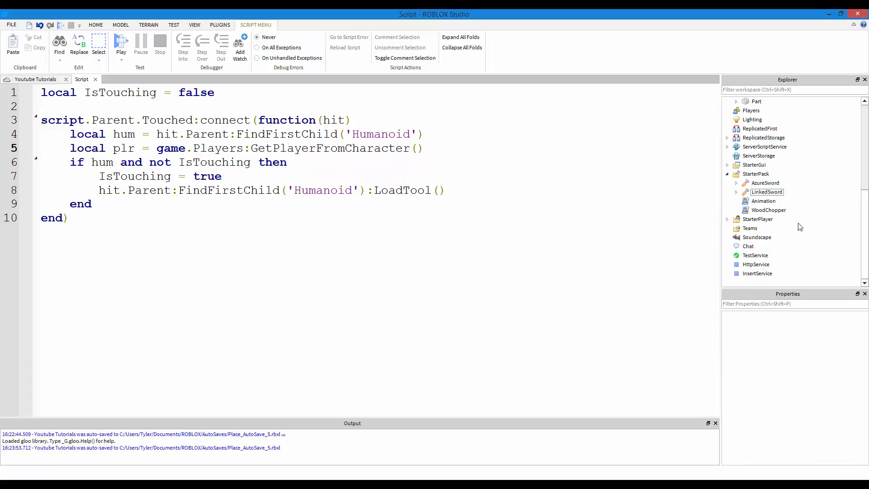
click(737, 102)
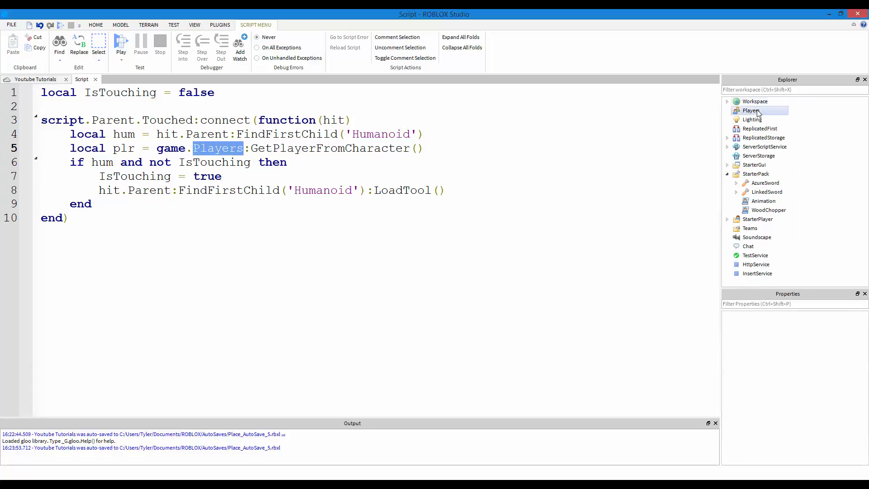
click(751, 111)
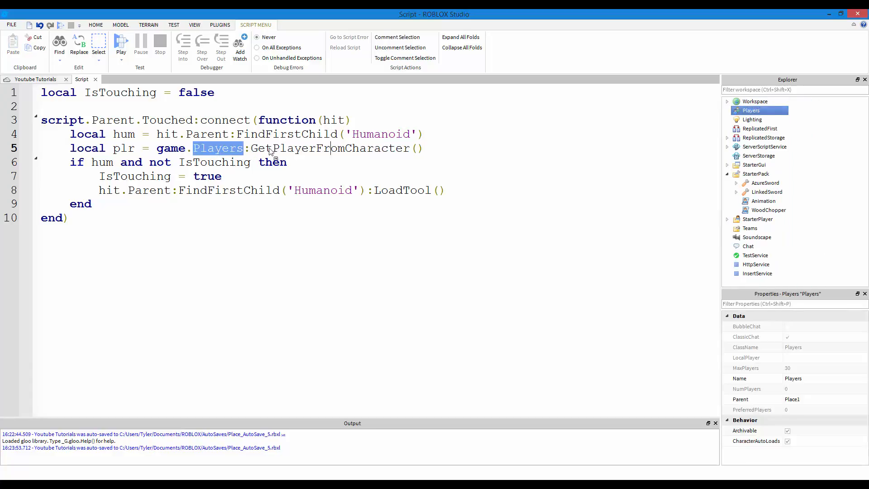
click(449, 148)
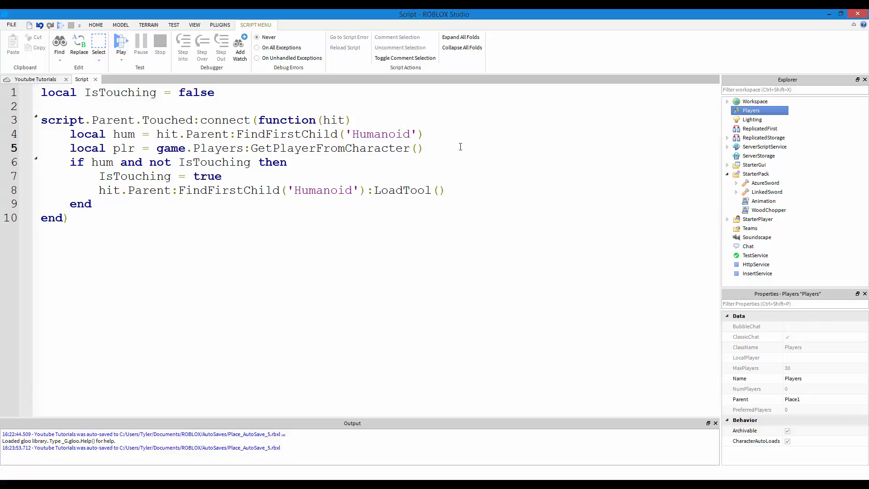
text(hit.Parent)
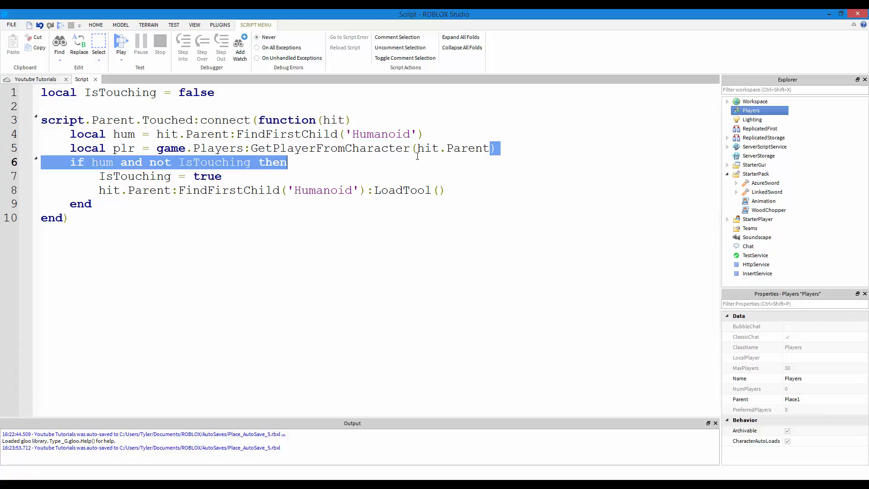
Step: Pass plr.Backpack.LinkedSword as the LoadTool argument on line 8
double_click(335, 120)
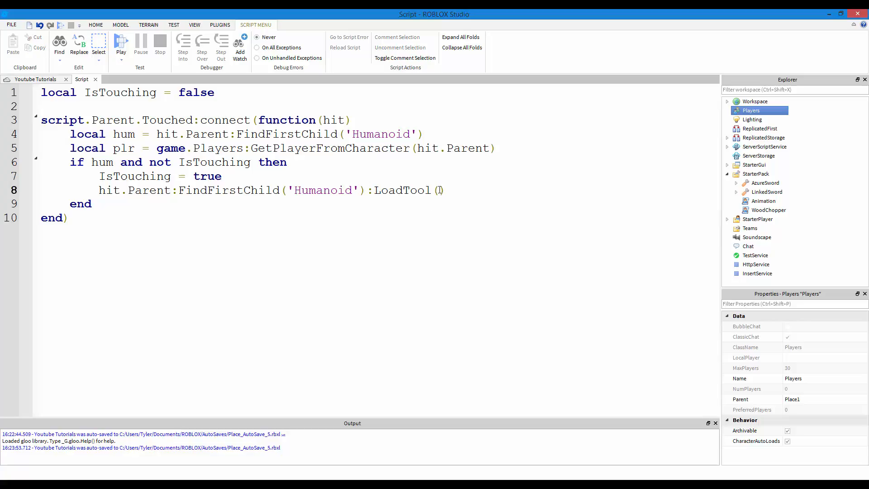
text(plr.)
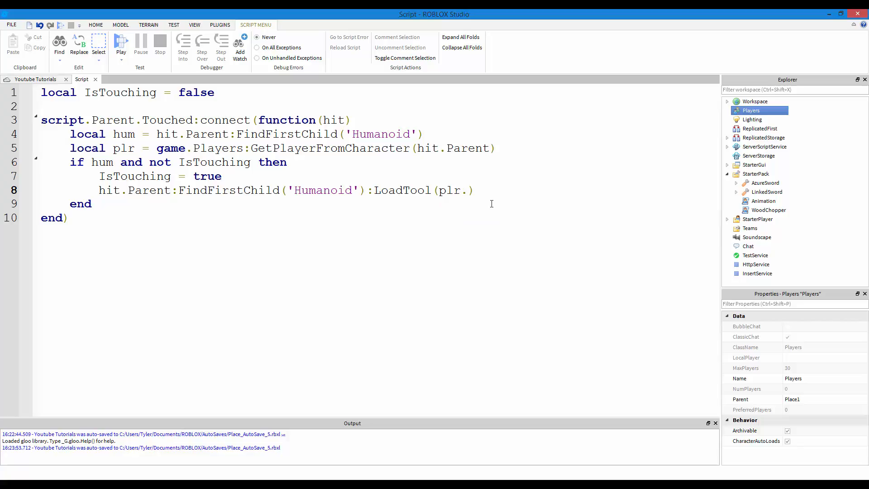
text(Back)
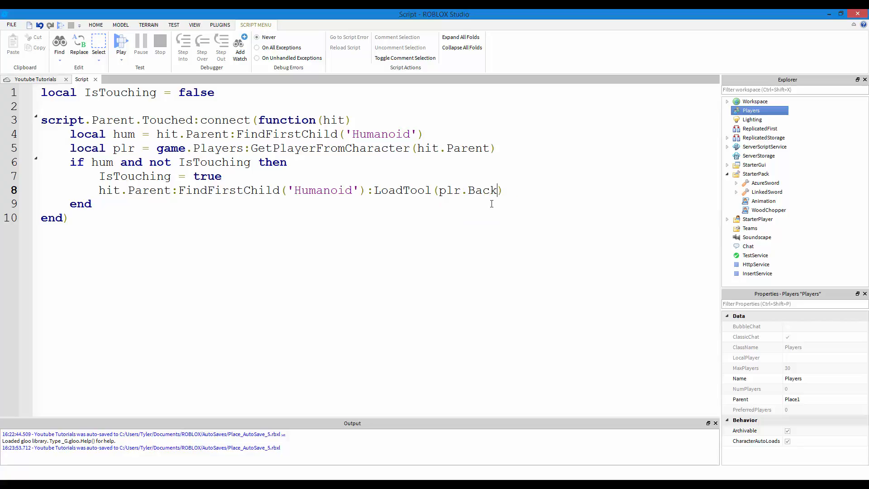
text(pack)
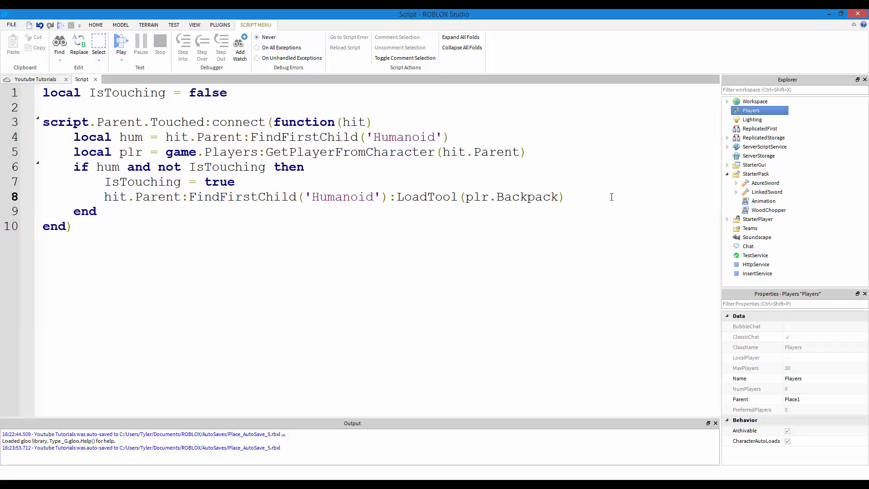
text(.LinkedSword)
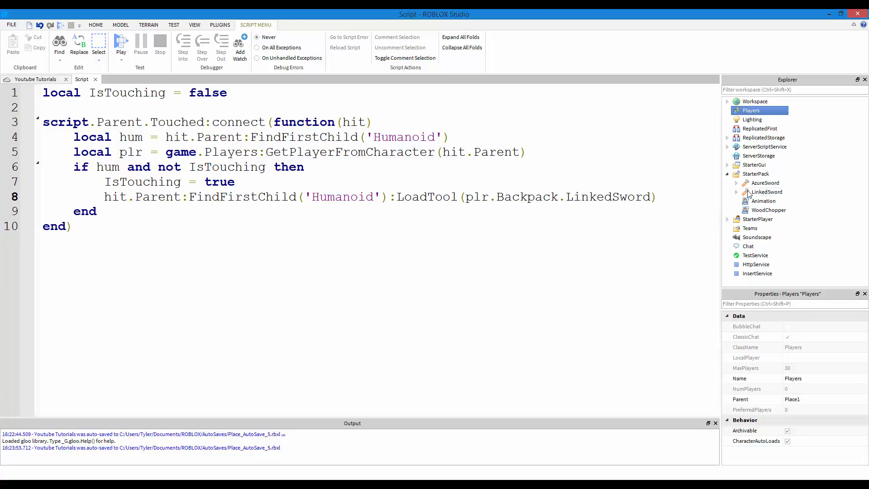
click(767, 191)
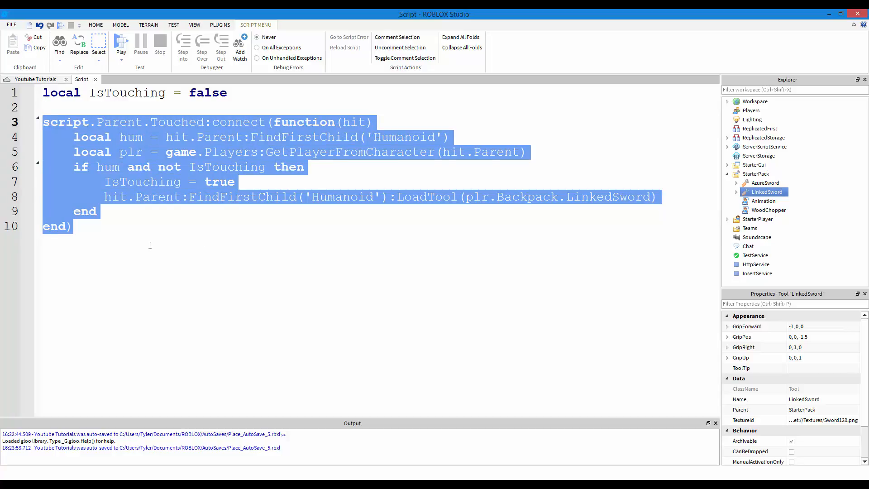
Step: Paste a copy of the Touched handler and rename its event to TouchStopped
key(ctrl+v)
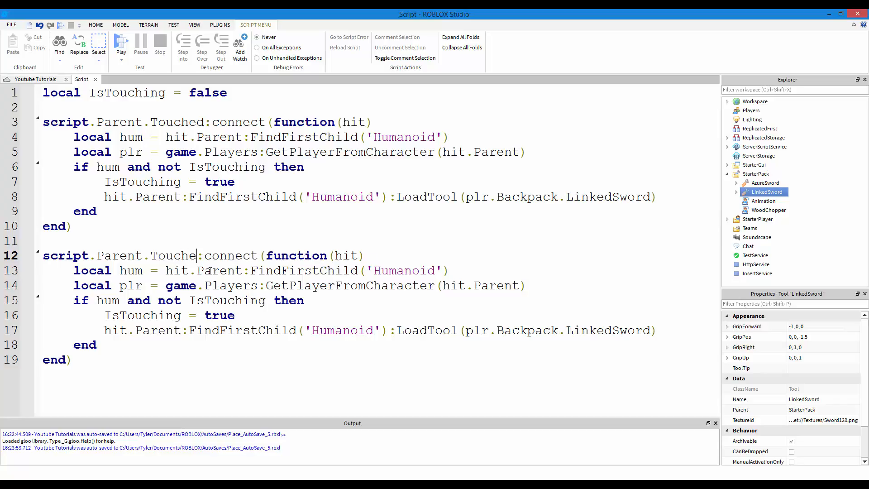
key(BackSpace)
text(Sto)
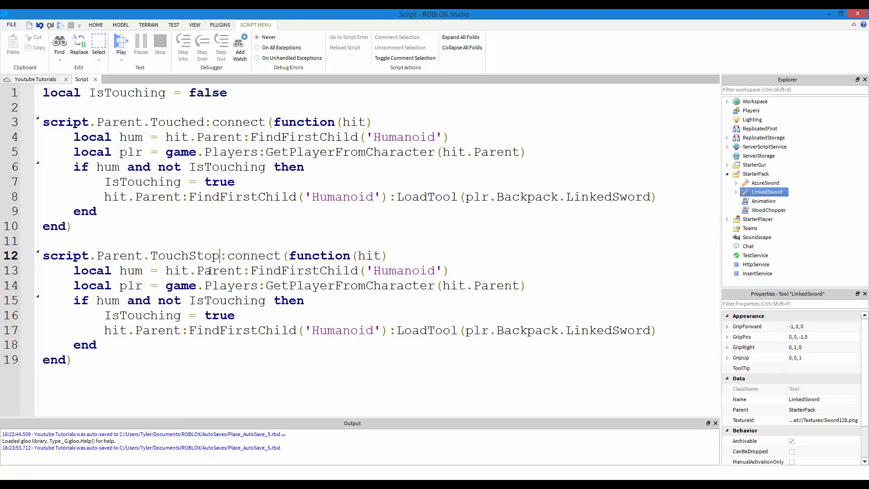
text(ped)
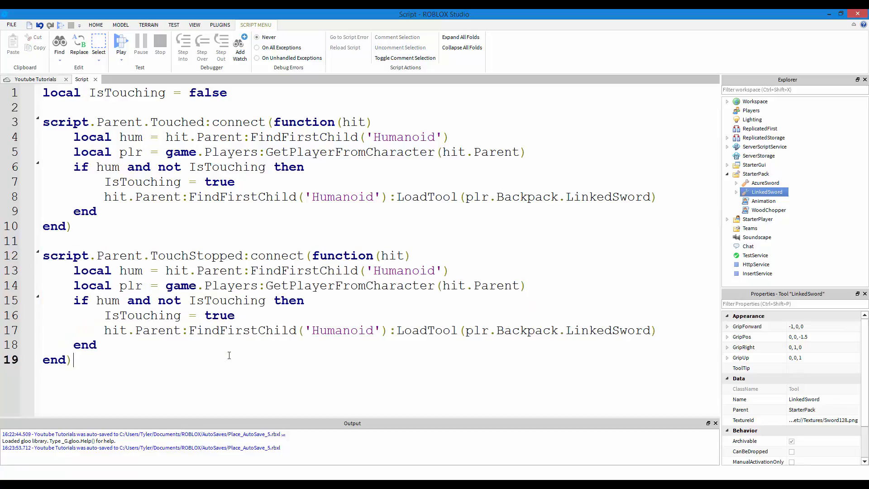
Step: Remove 'not' from the second condition and set IsTouching to false on line 16
double_click(195, 256)
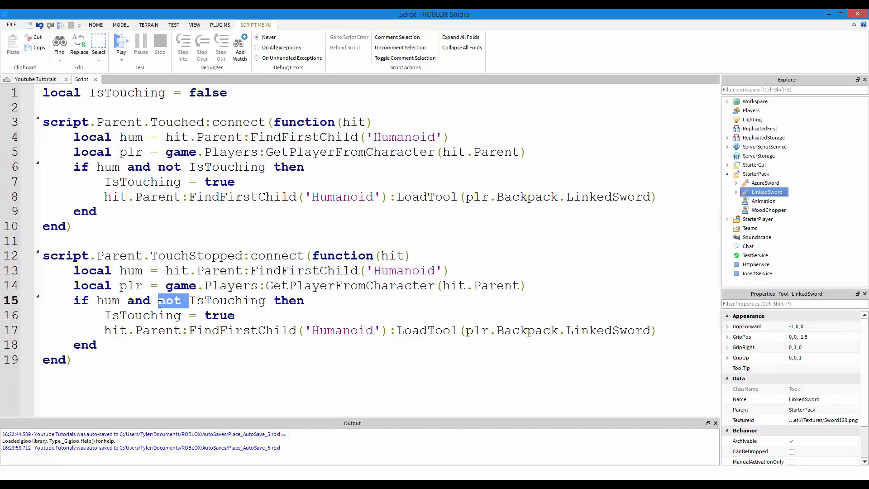
key(Delete)
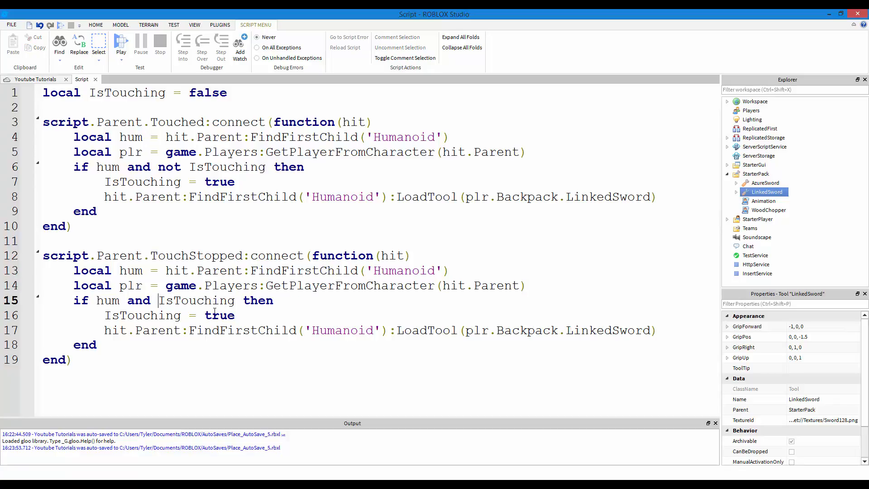
double_click(196, 299)
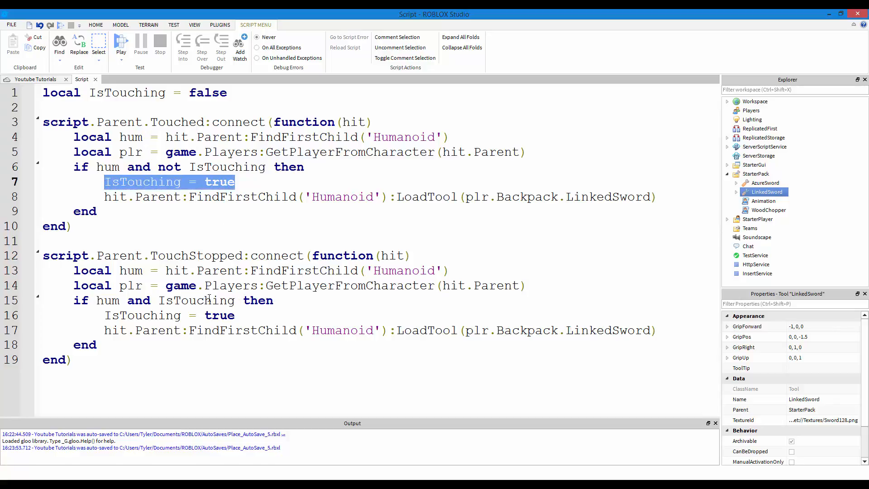
double_click(195, 300)
text(fals)
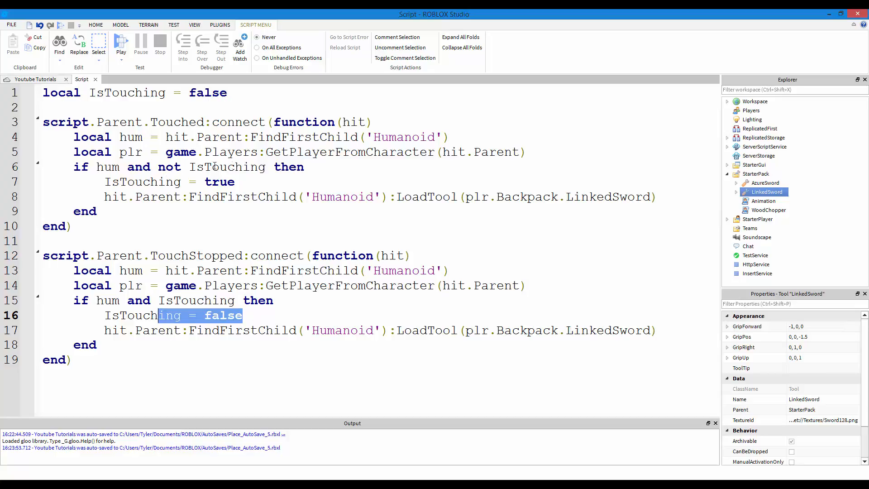
click(183, 167)
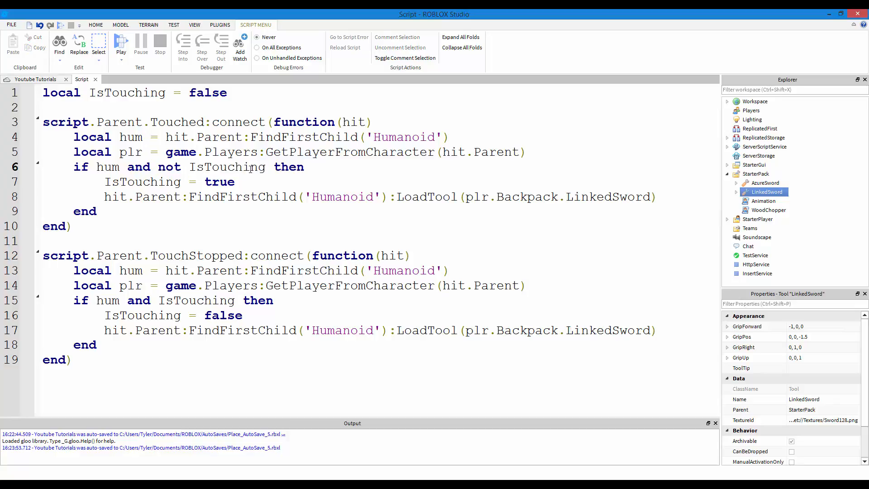
double_click(226, 167)
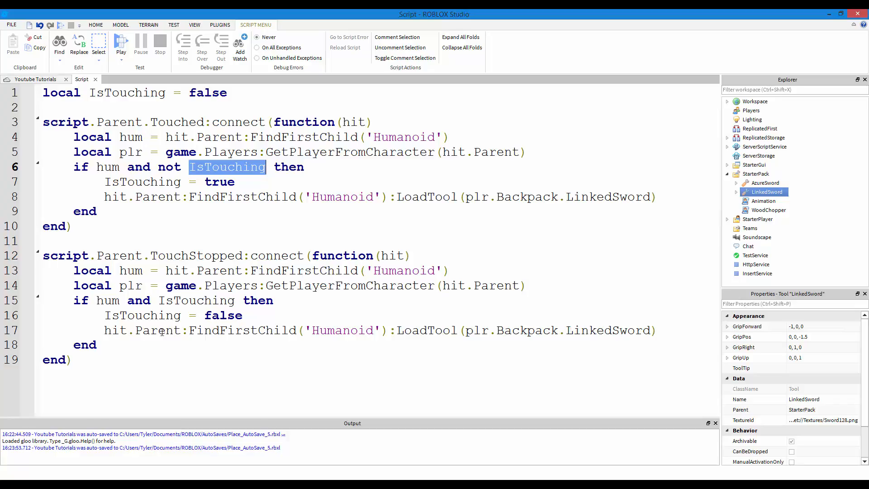
Step: Replace line 17's LoadTool call with UnequipTools() and start a play test
click(657, 330)
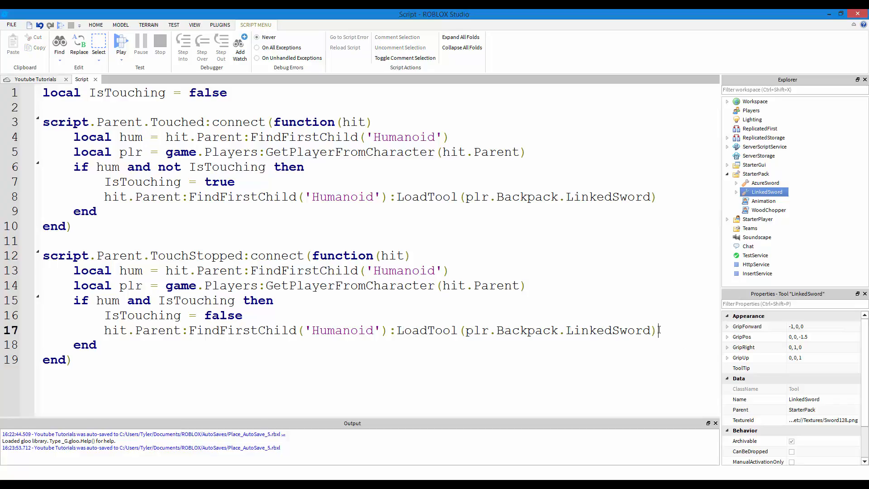
drag(400, 330, 657, 330)
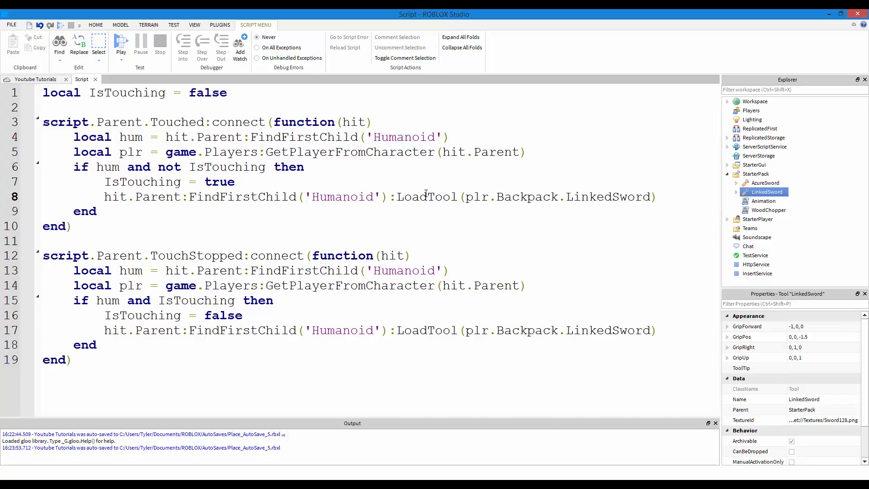
double_click(412, 197)
text(Equip)
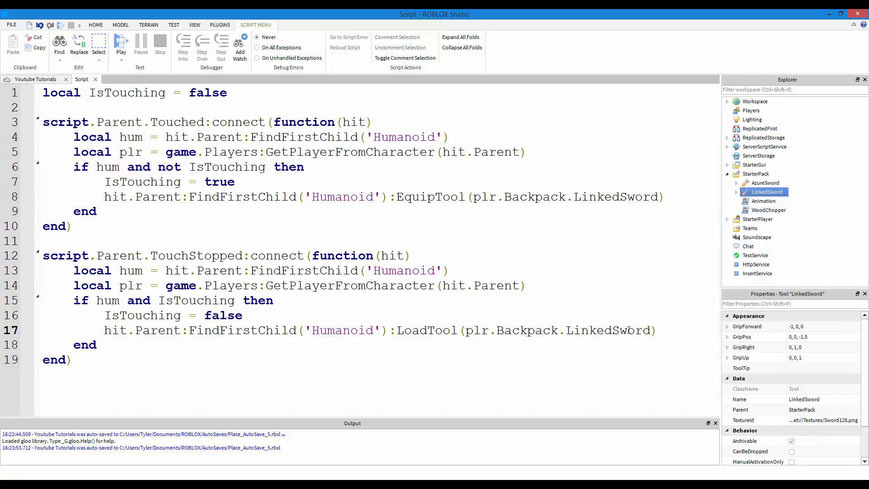
drag(397, 330, 656, 330)
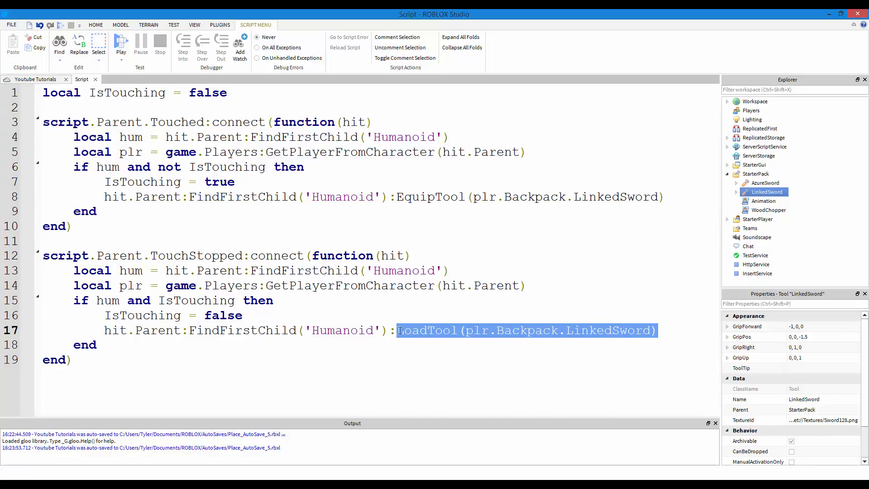
text(Unequpi)
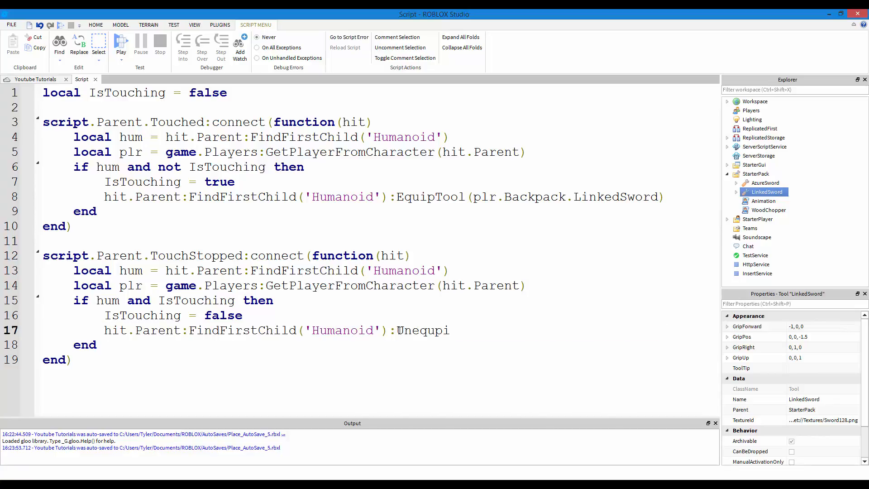
key(BackSpace)
text(ipToo)
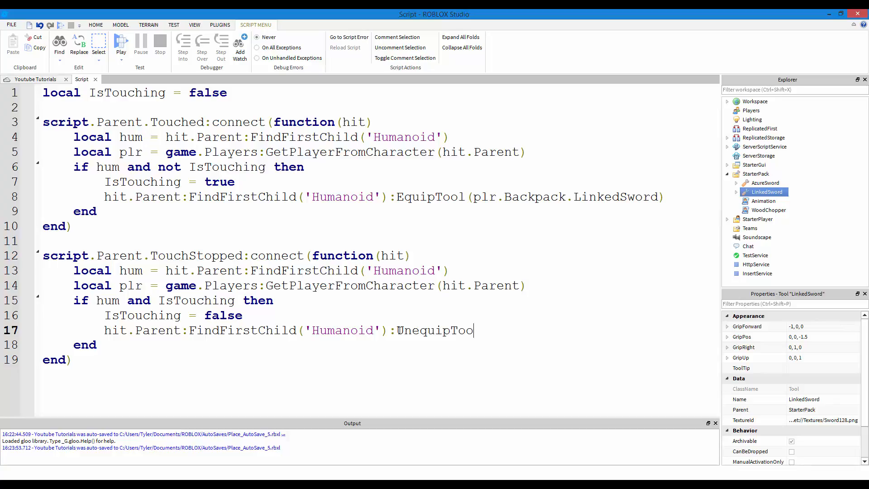
text(s())
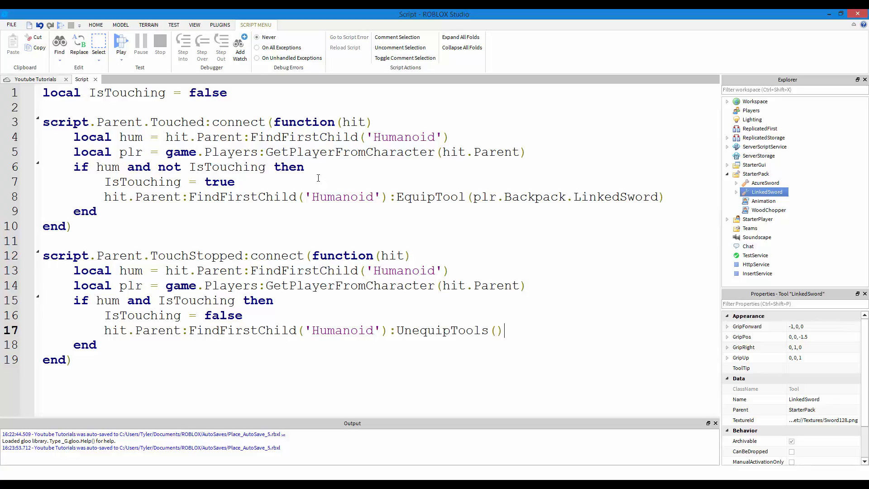
click(121, 44)
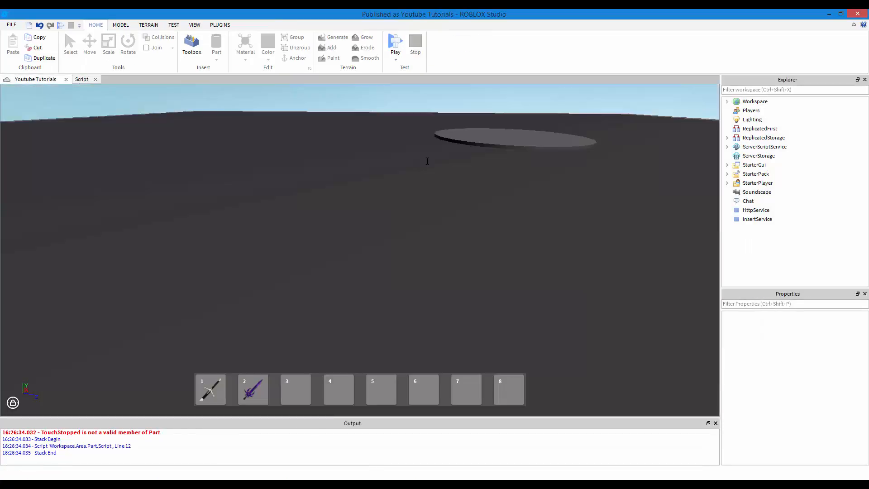
Step: Stop the play test, reopen the Area part's script and select TouchStopped
click(395, 44)
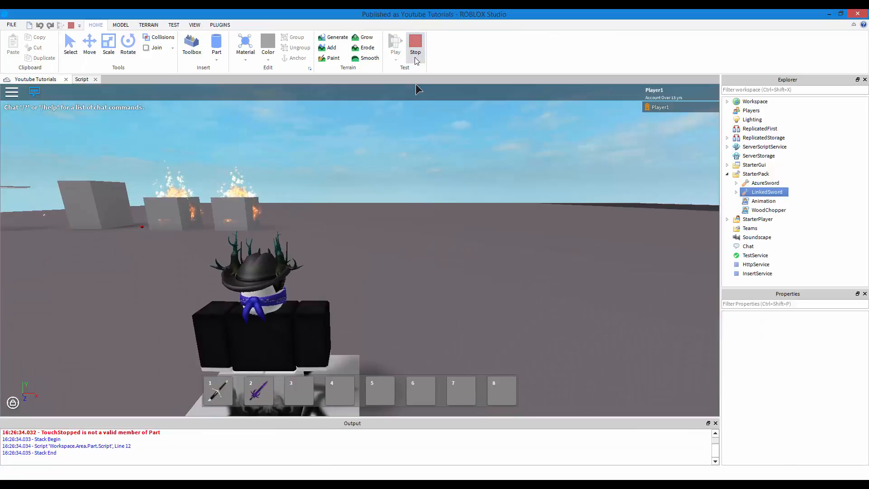
click(414, 44)
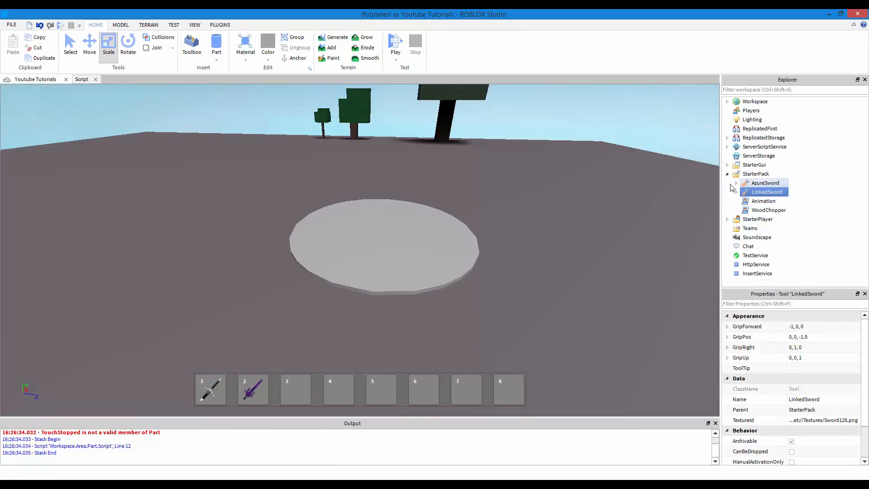
click(728, 174)
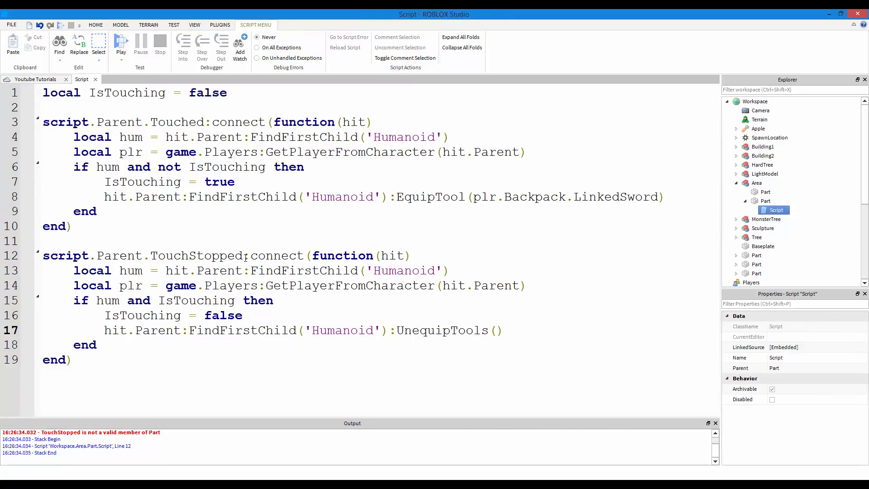
double_click(196, 254)
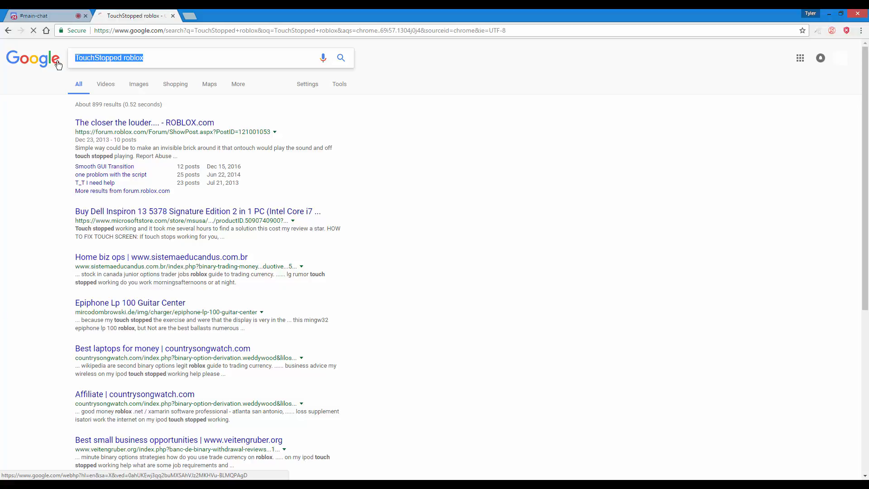
Step: Search 'TouchStopped roblox', read the first forum thread, then search 'roblox touch'
click(93, 58)
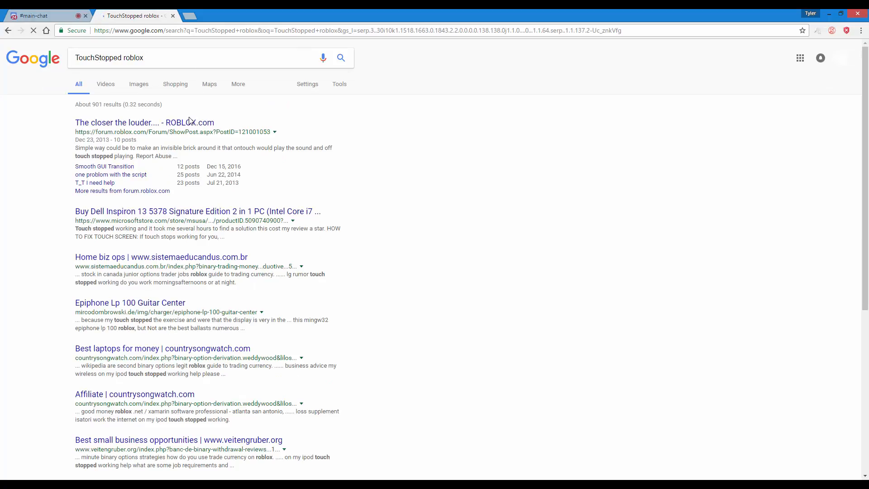
mouse_move(144, 122)
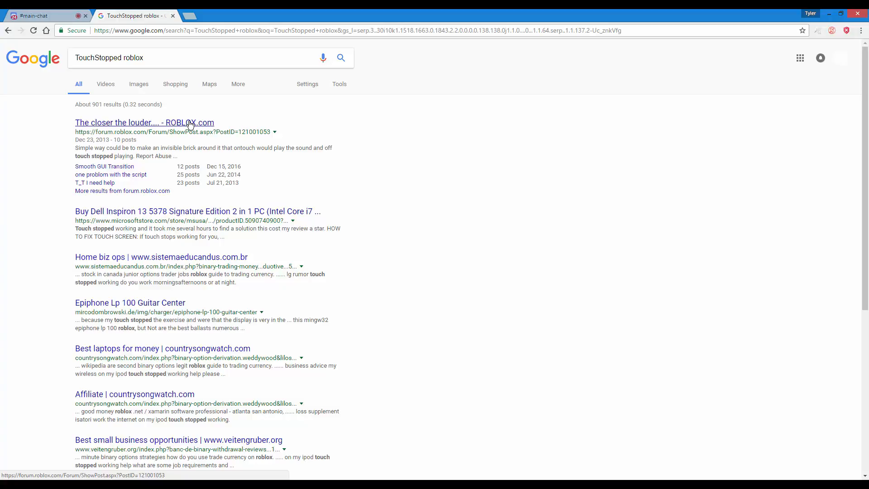
click(144, 123)
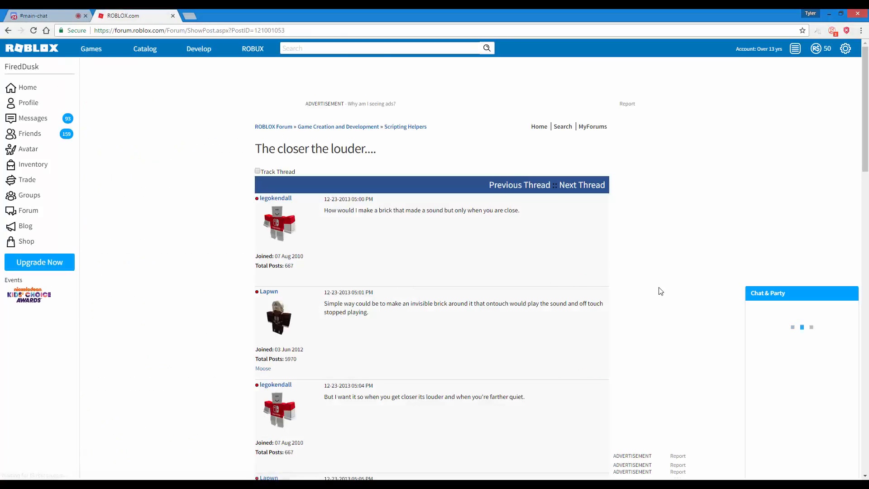
scroll(down, 3)
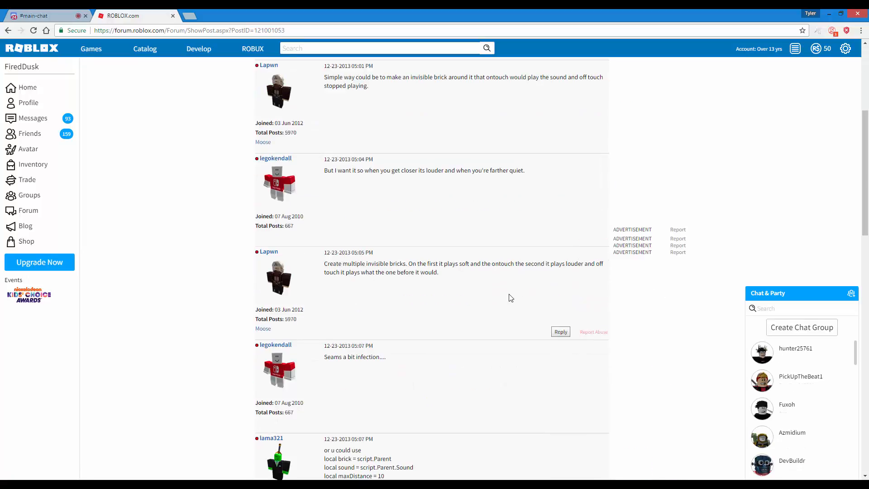
scroll(down, 3)
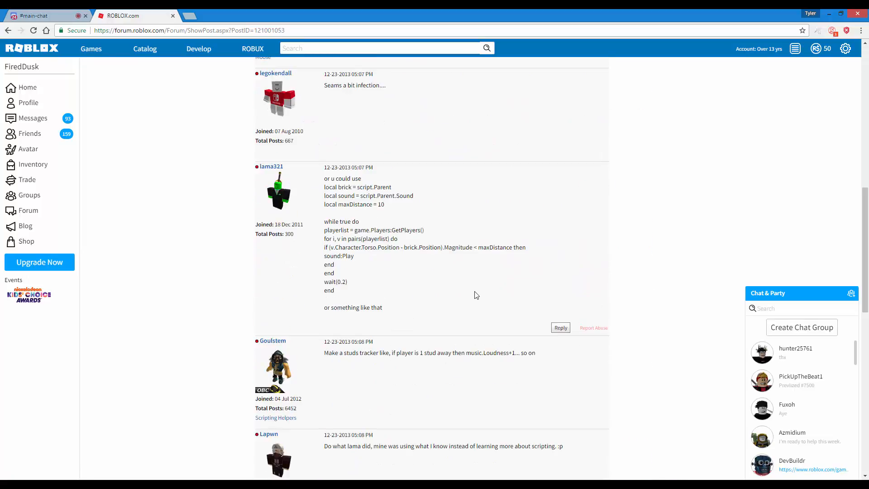
scroll(down, 3)
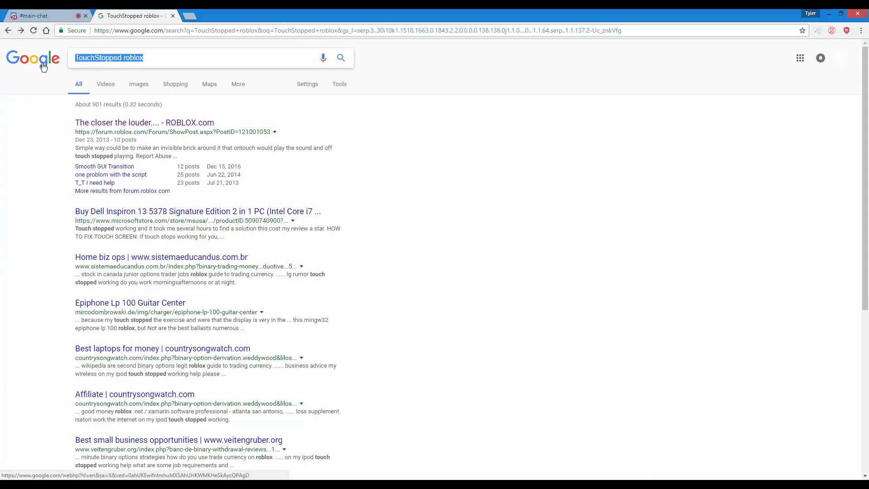
text(roblox touch)
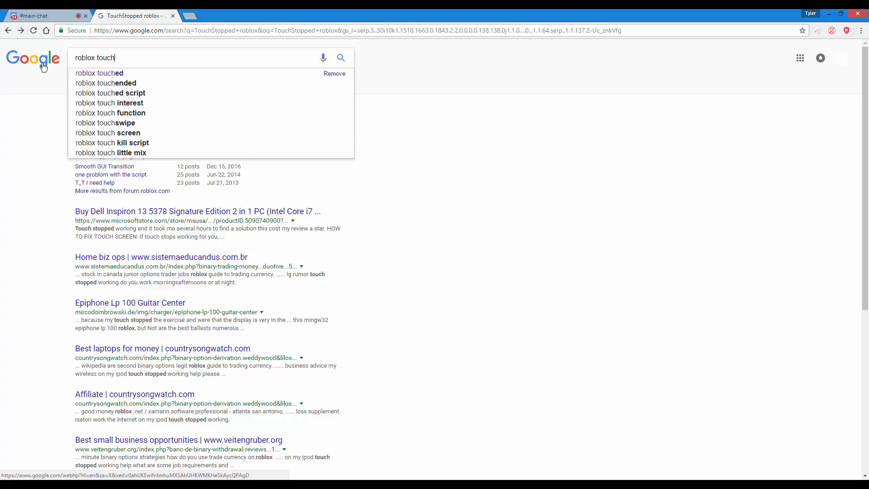
click(106, 83)
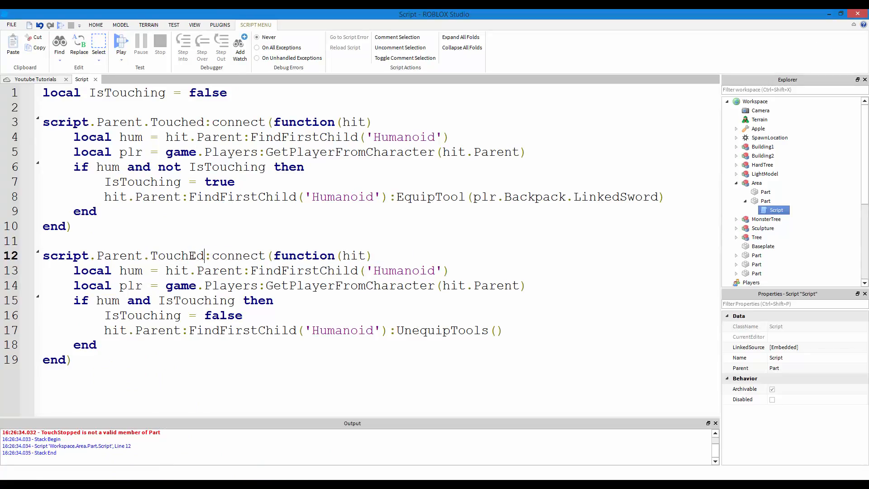
Step: Change line 12's event name to TouchEnded and start a play test
key(Backspace)
text(nde)
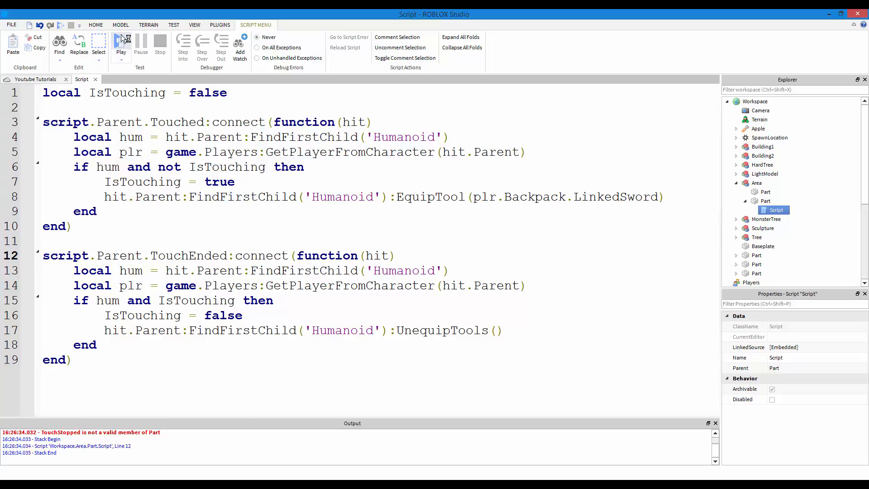
click(120, 44)
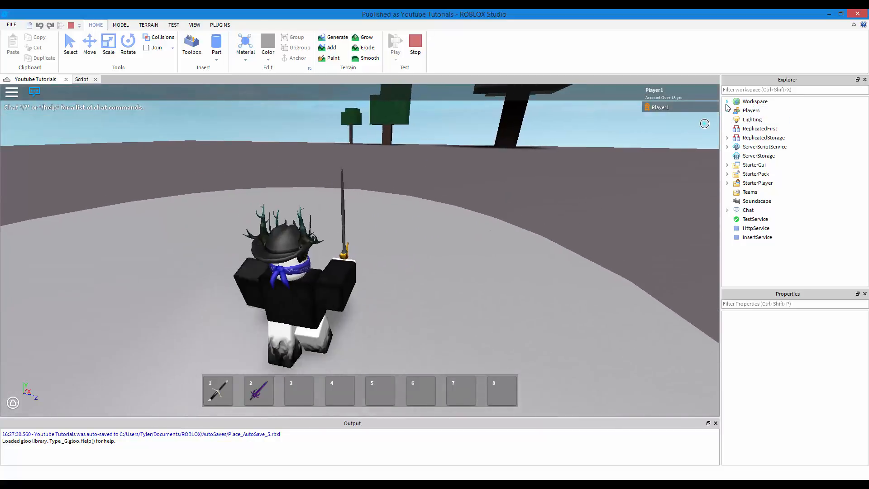
Step: Inspect Player1's character and Humanoid in Explorer, then stop the play test
click(728, 101)
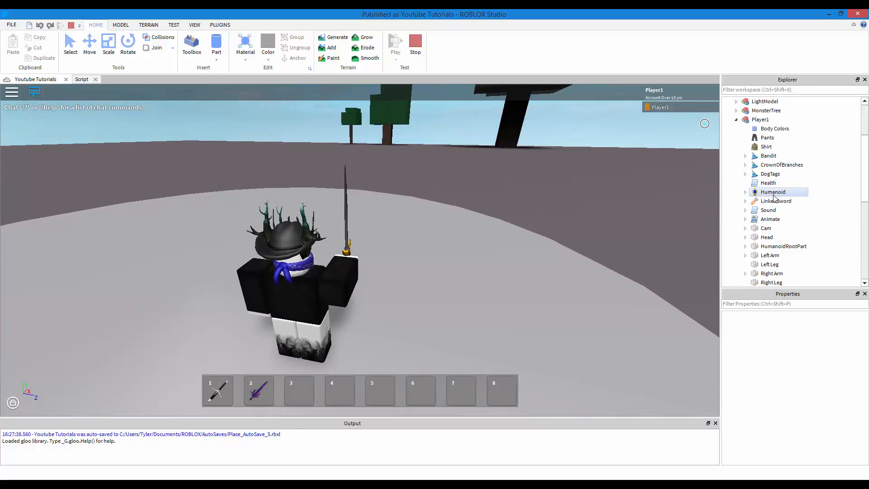
click(773, 191)
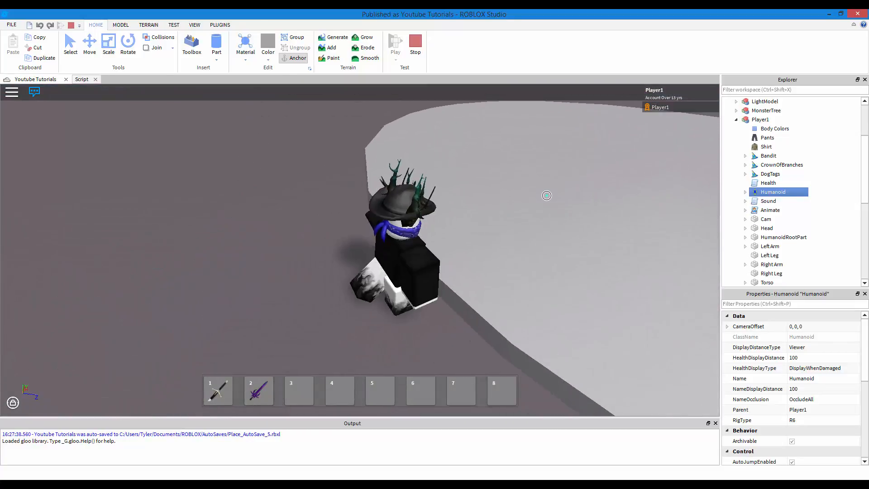
click(395, 45)
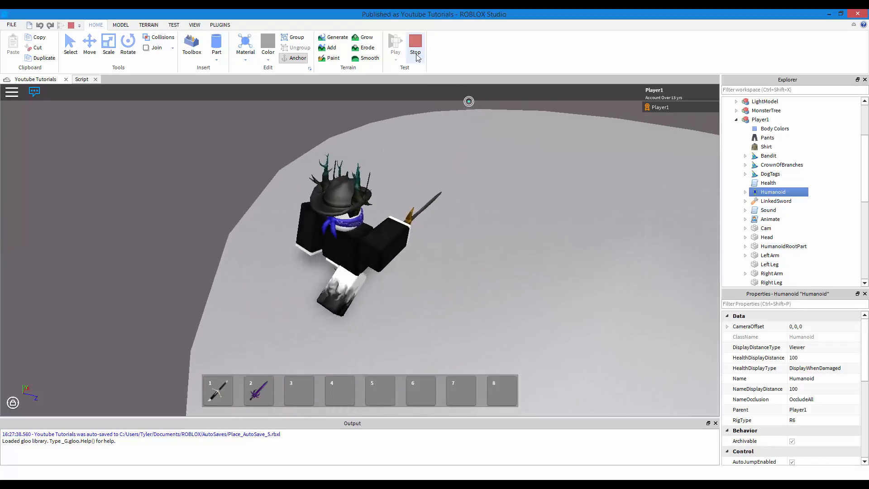
click(416, 44)
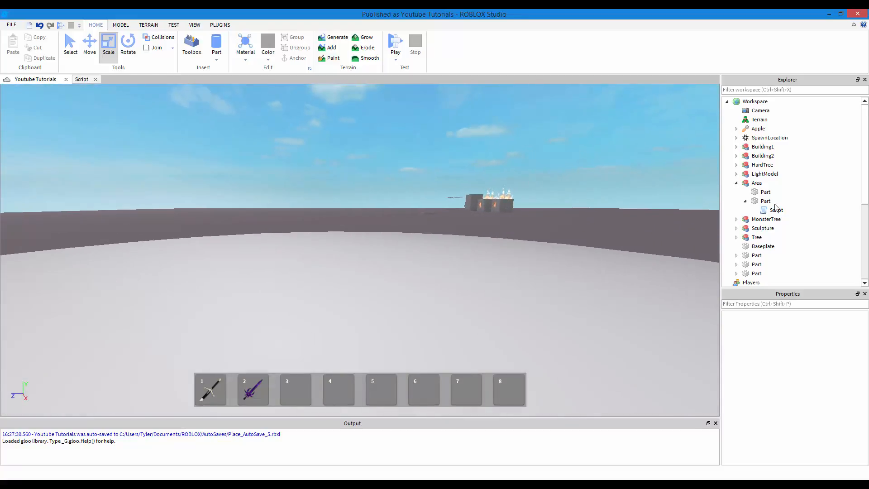
Step: Select the Area model and review the VID REQ.txt request list in Notepad
click(756, 183)
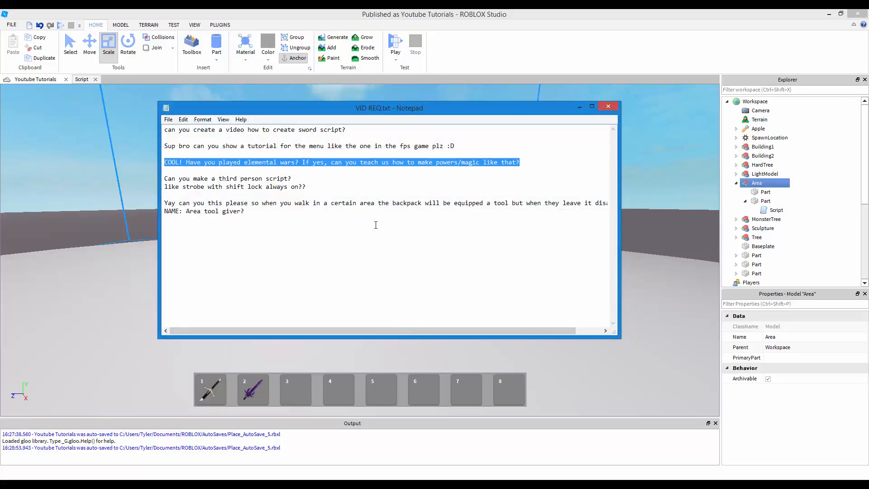
click(512, 166)
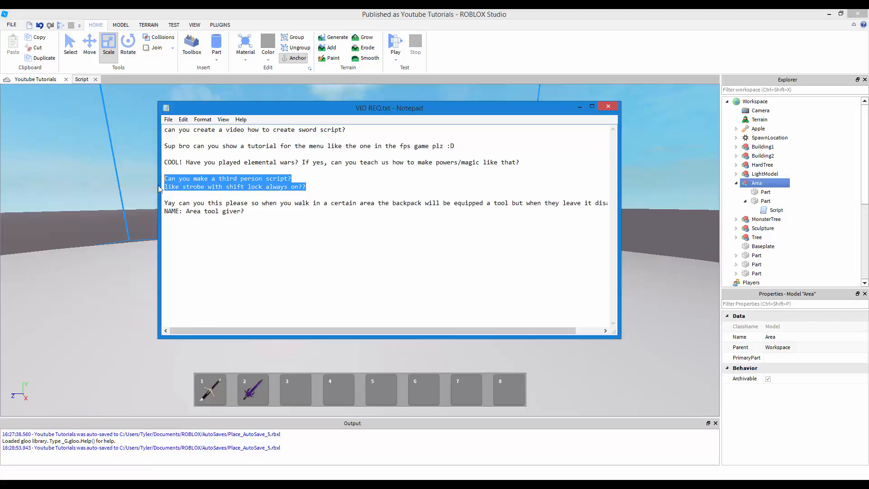
click(307, 187)
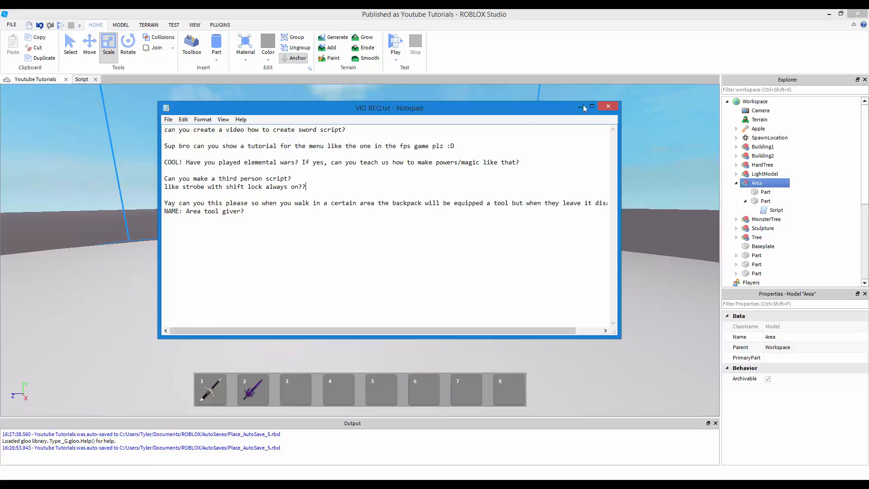
mouse_move(462, 135)
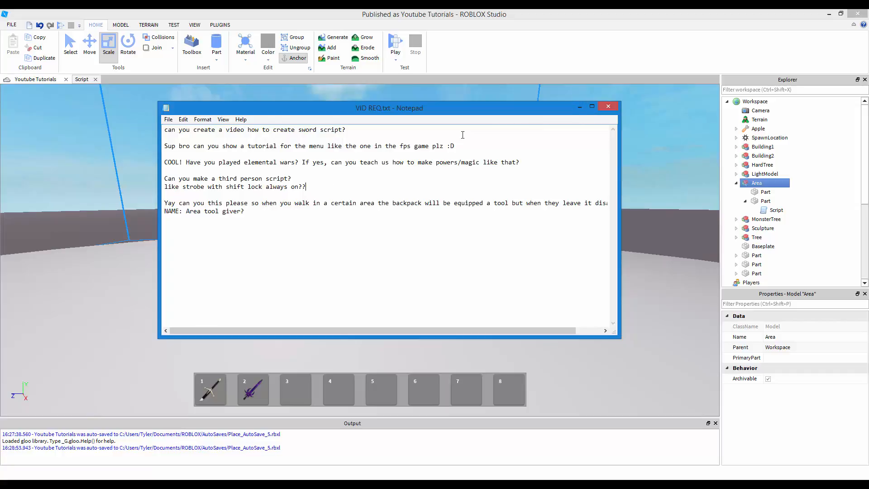